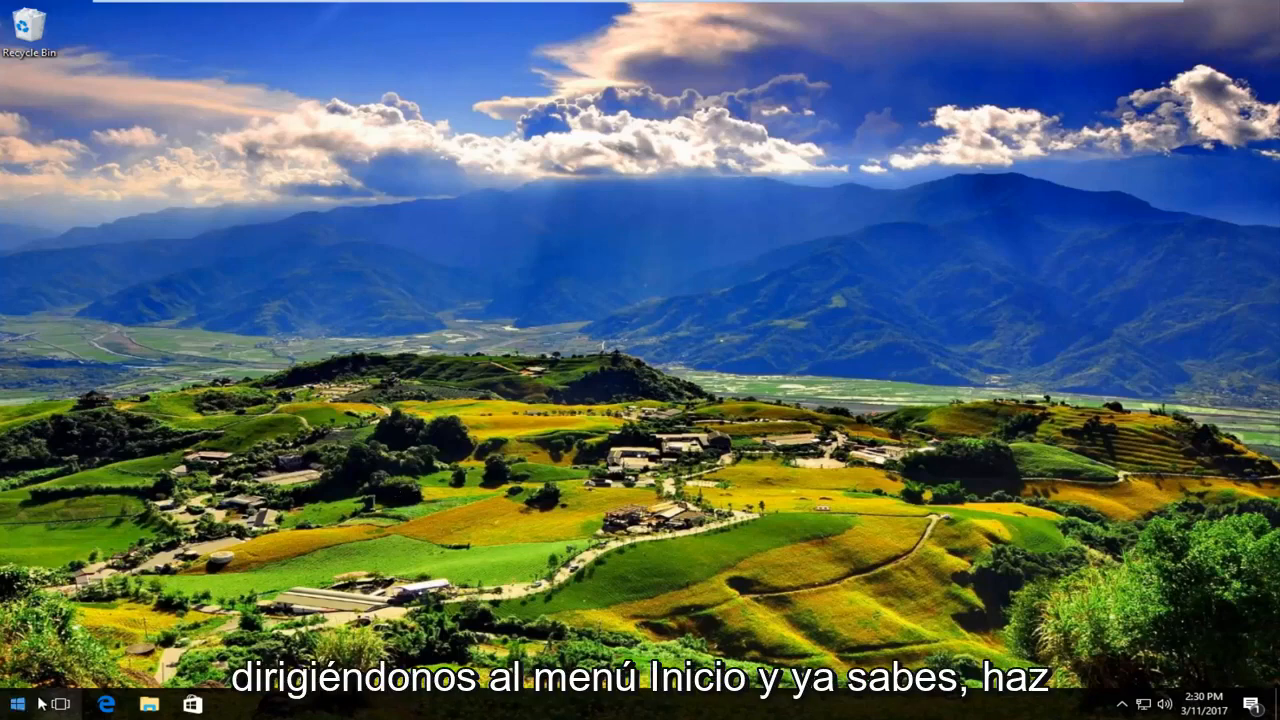
# - Search 'services' from the Start menu and launch the Services app
pyautogui.click(12, 700)
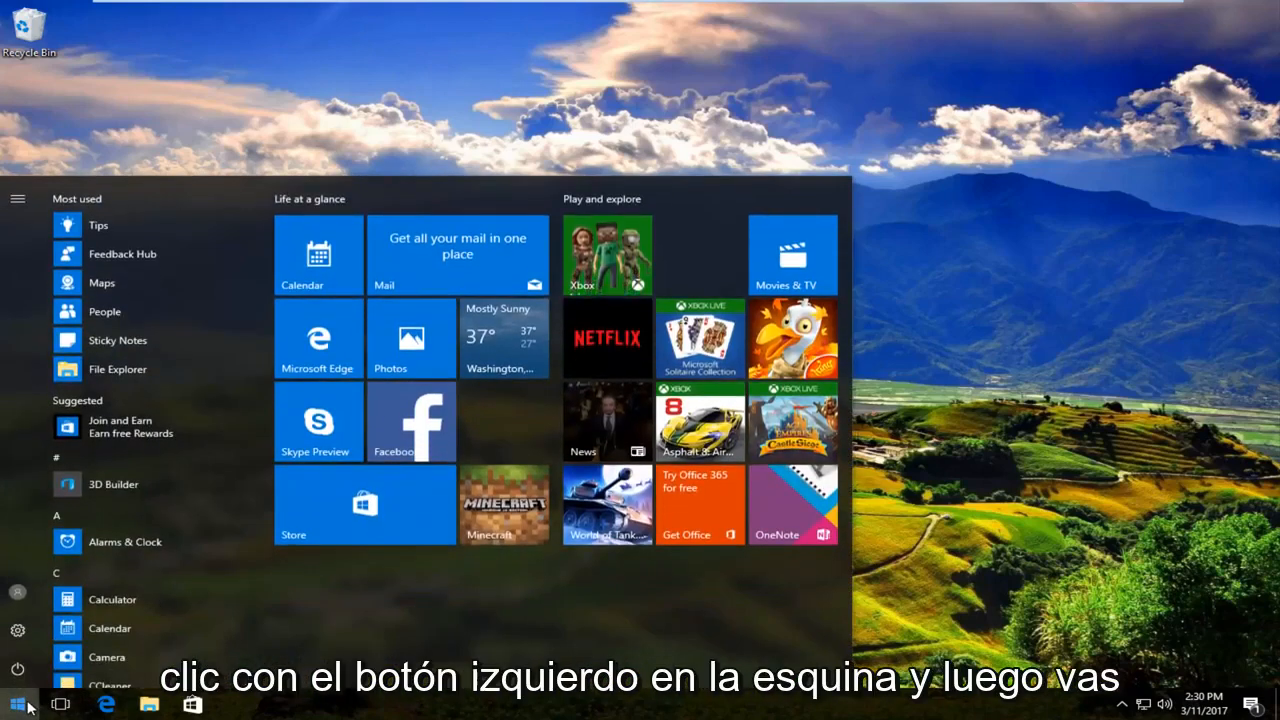
pyautogui.click(13, 700)
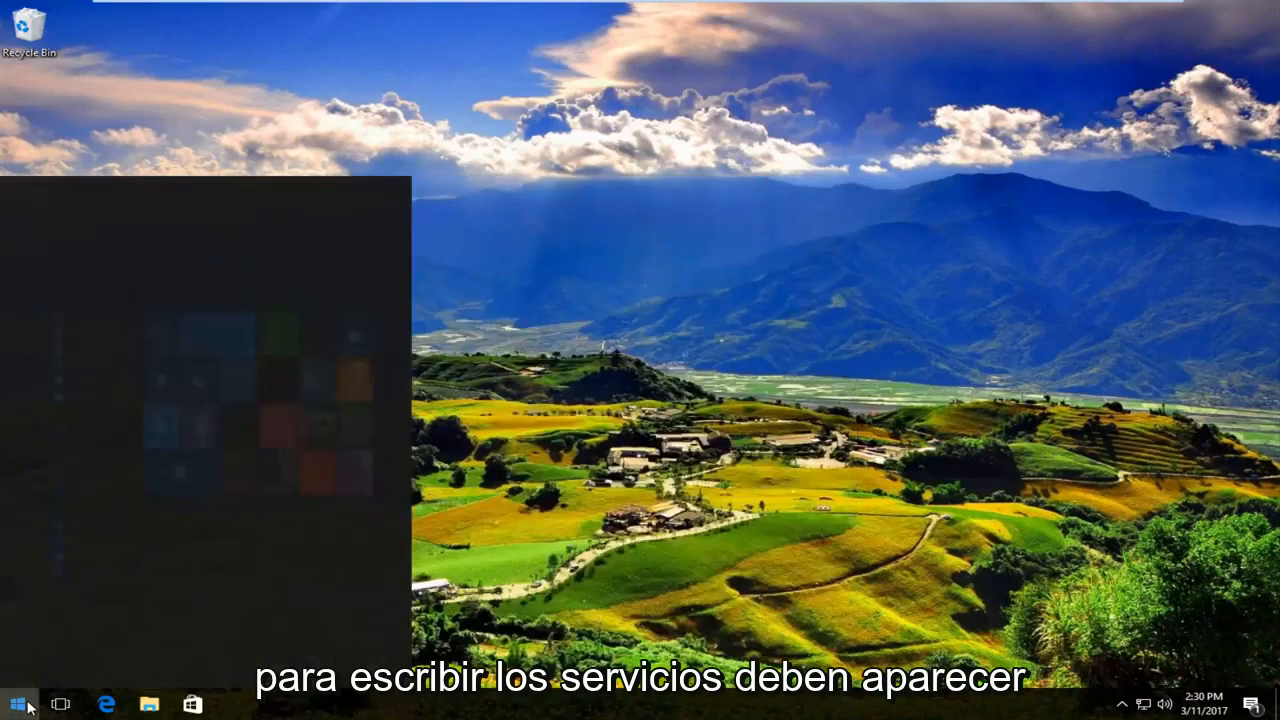
pyautogui.write('services')
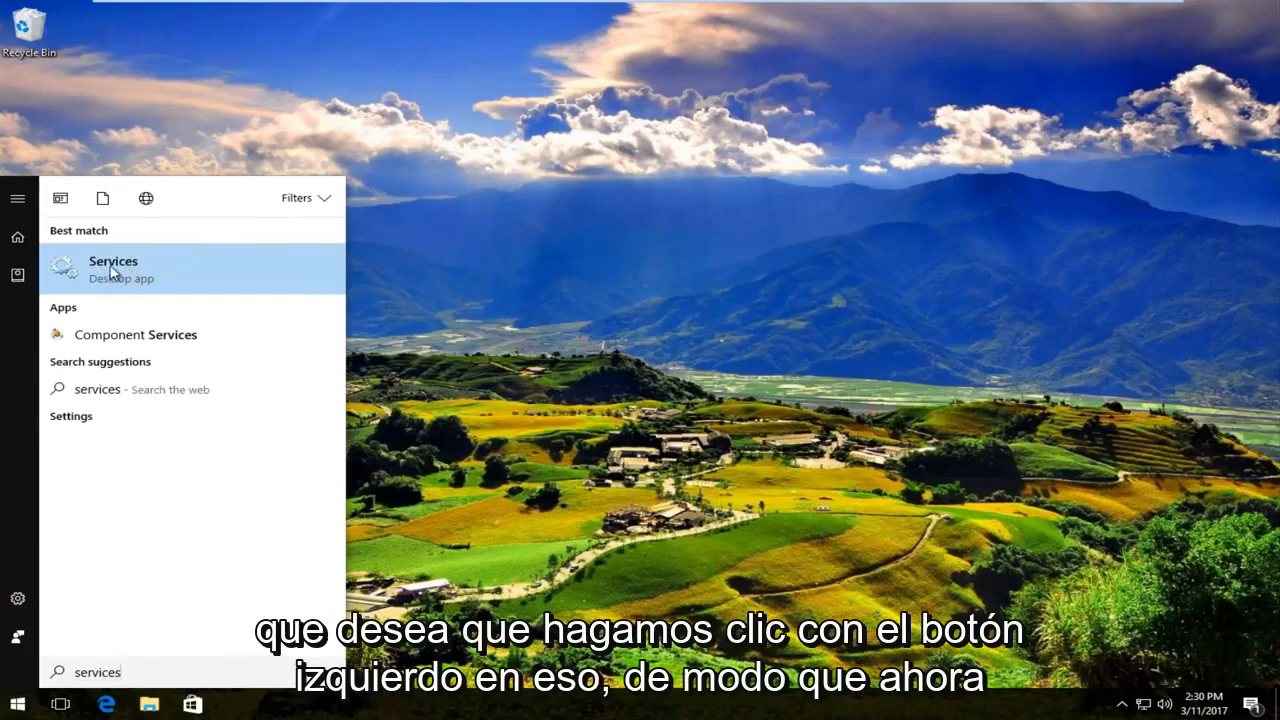
pyautogui.click(113, 261)
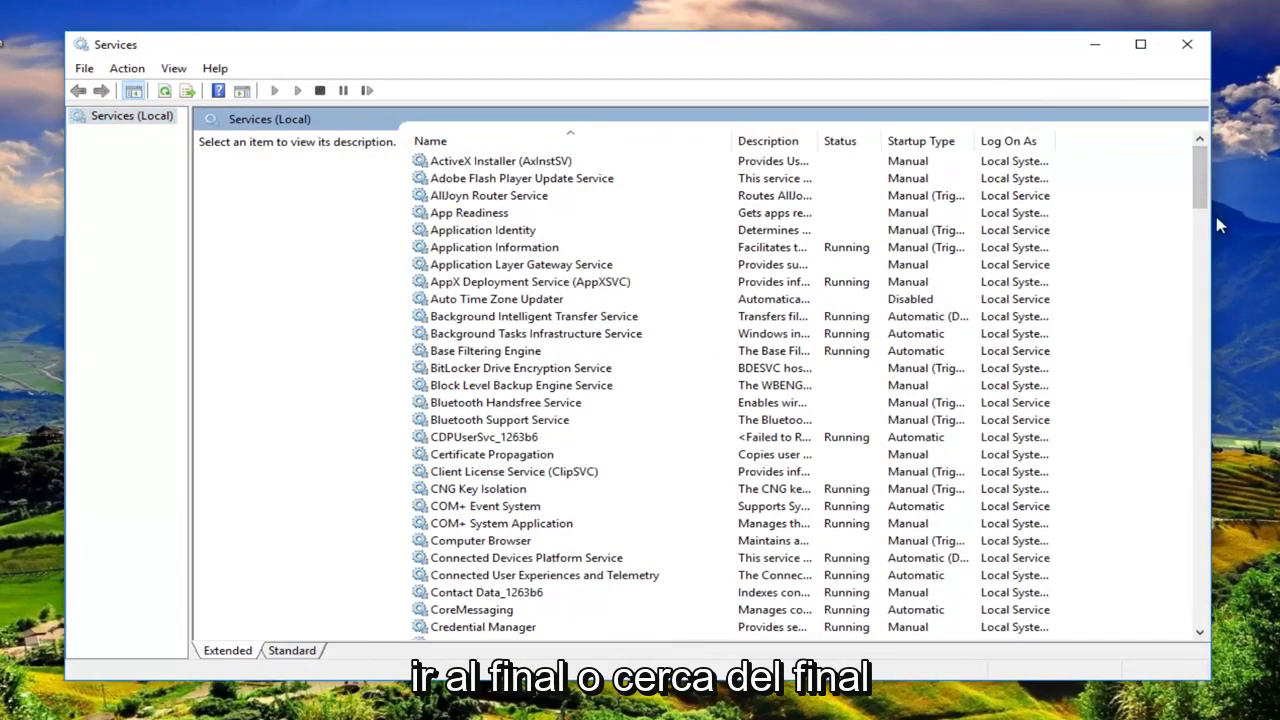
# - Scroll to Windows Update and check its context menu for whether it can be stopped
pyautogui.scroll(-3)
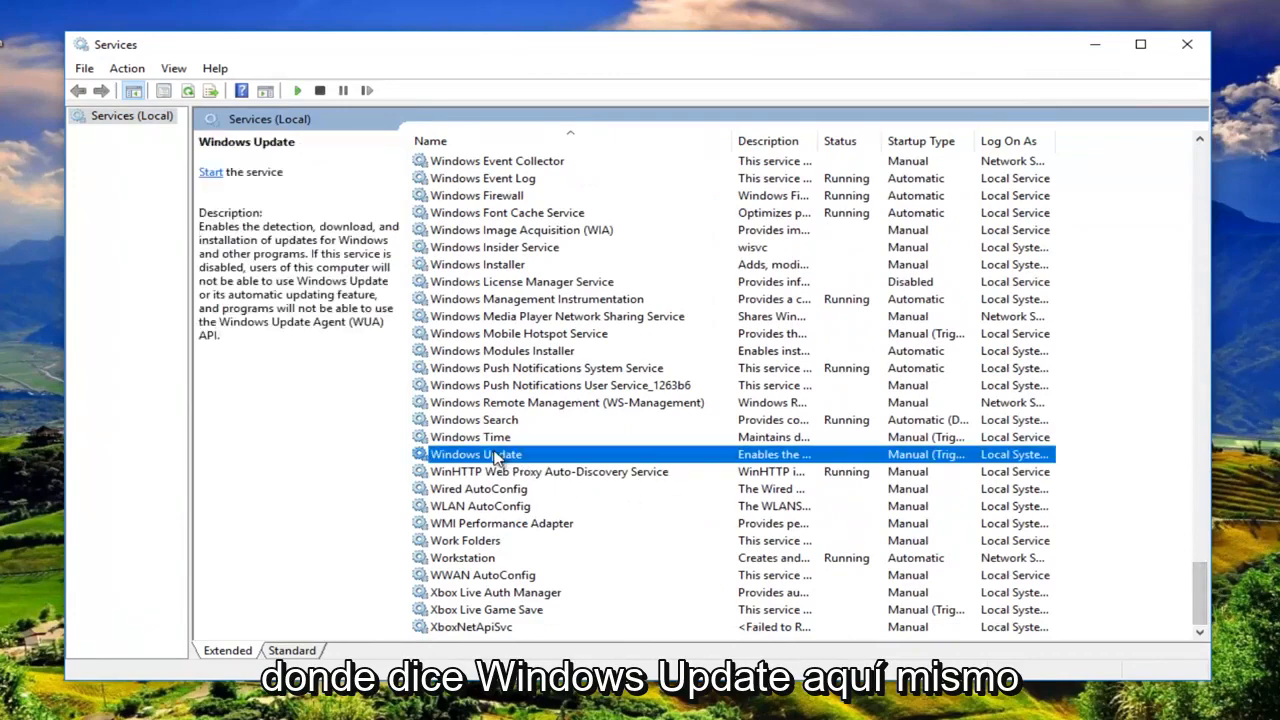
pyautogui.rightClick(477, 454)
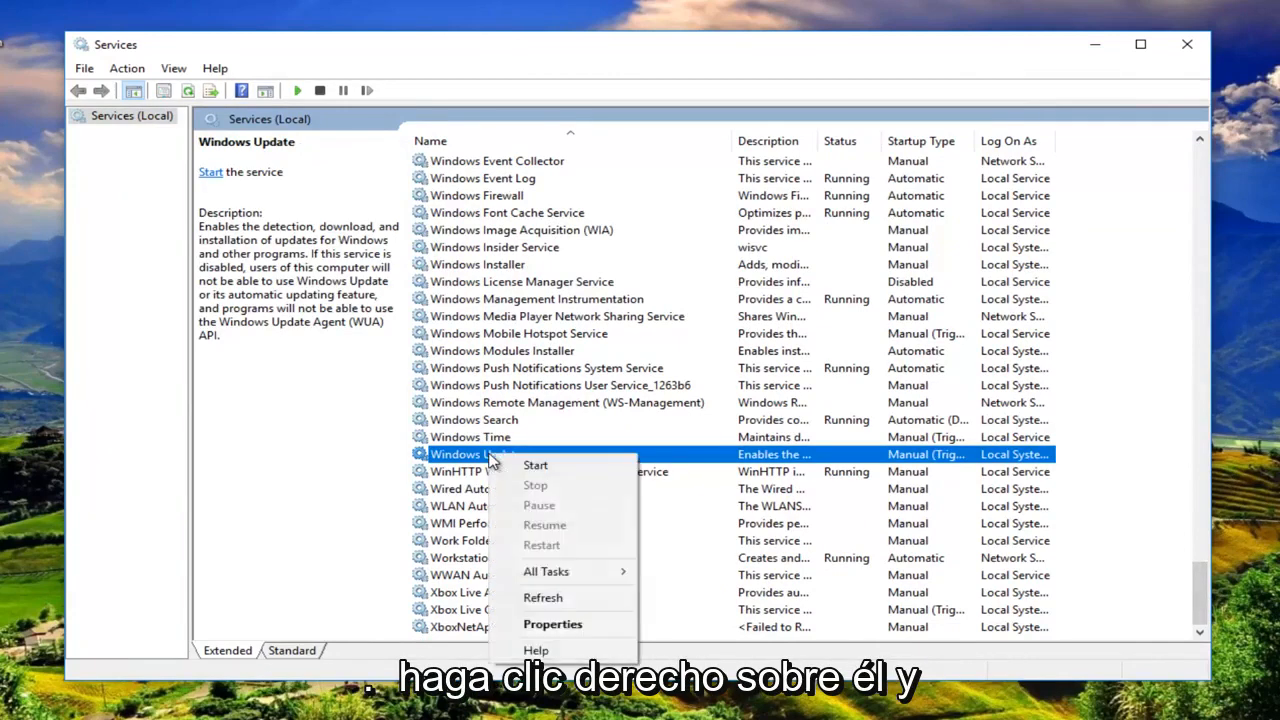
pyautogui.moveTo(549, 493)
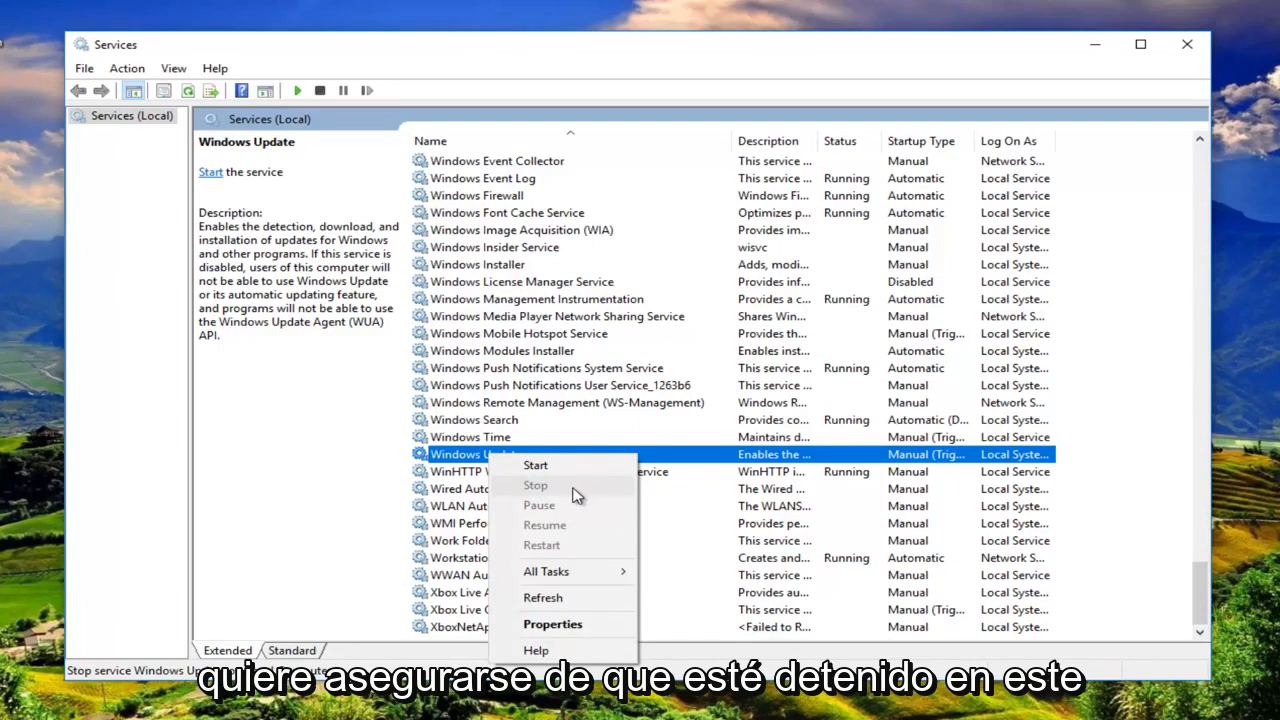
pyautogui.moveTo(535, 493)
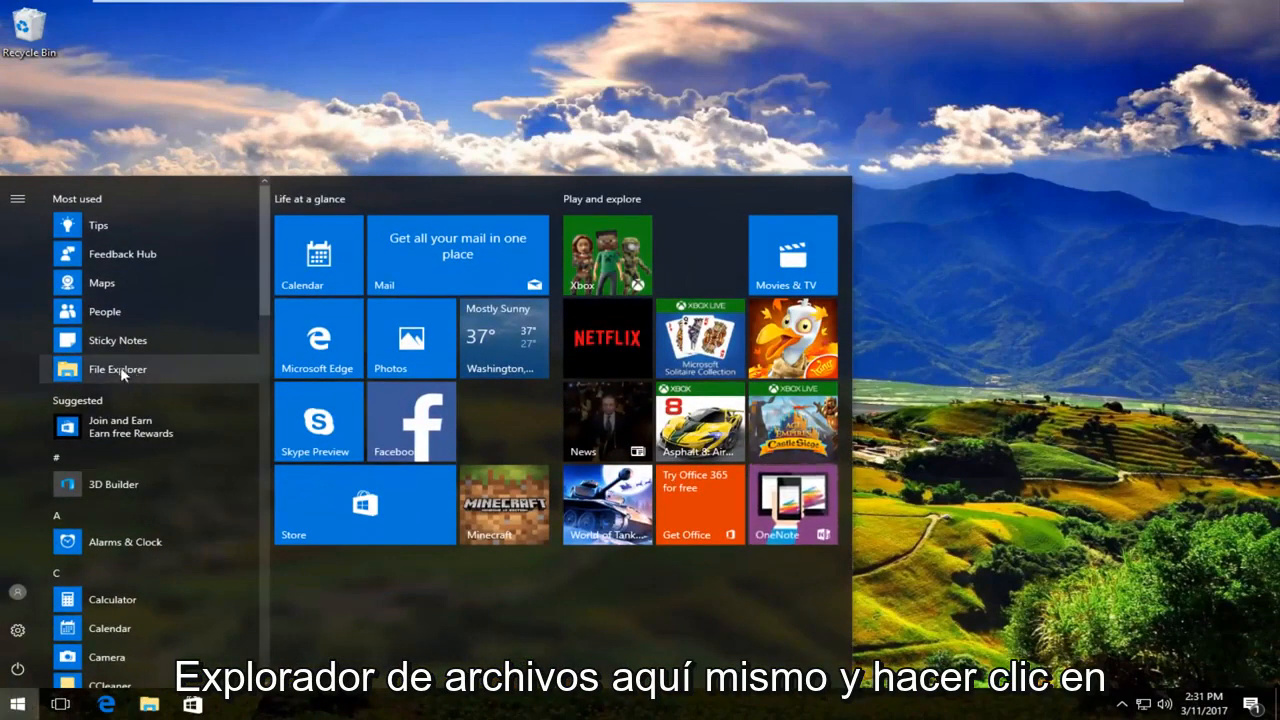
pyautogui.moveTo(103, 406)
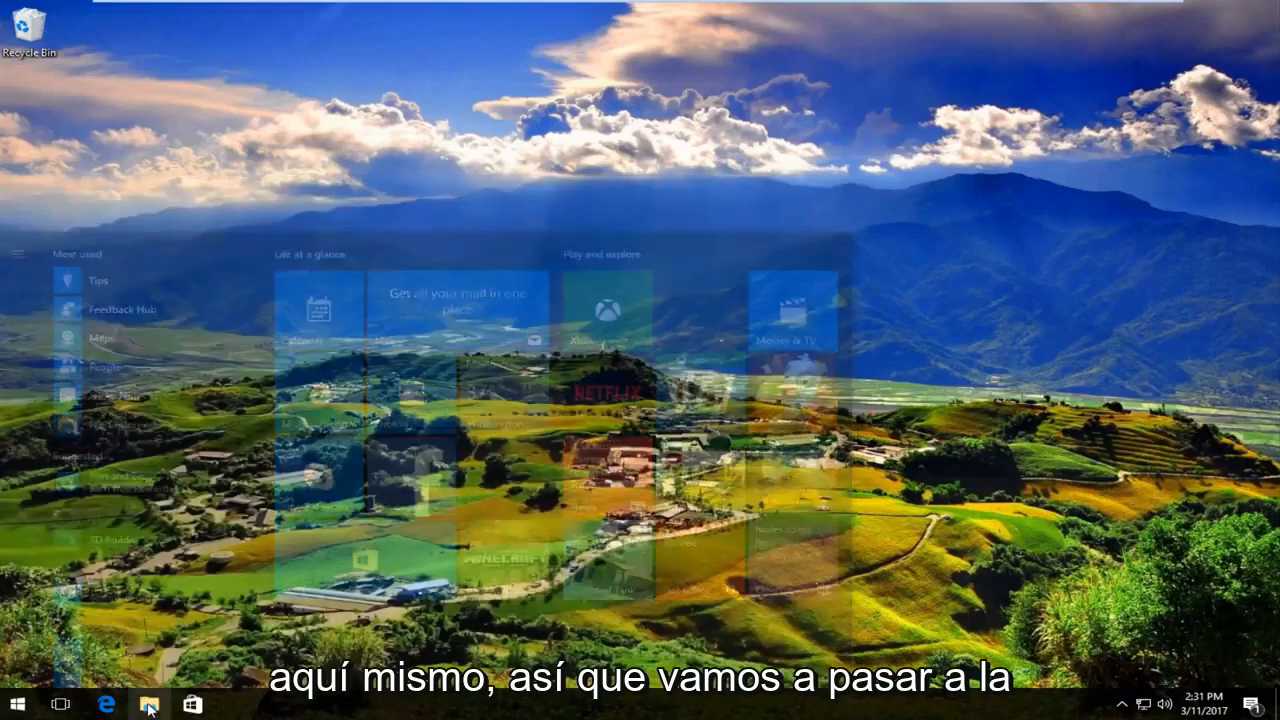
# - Open File Explorer on This PC
pyautogui.click(152, 703)
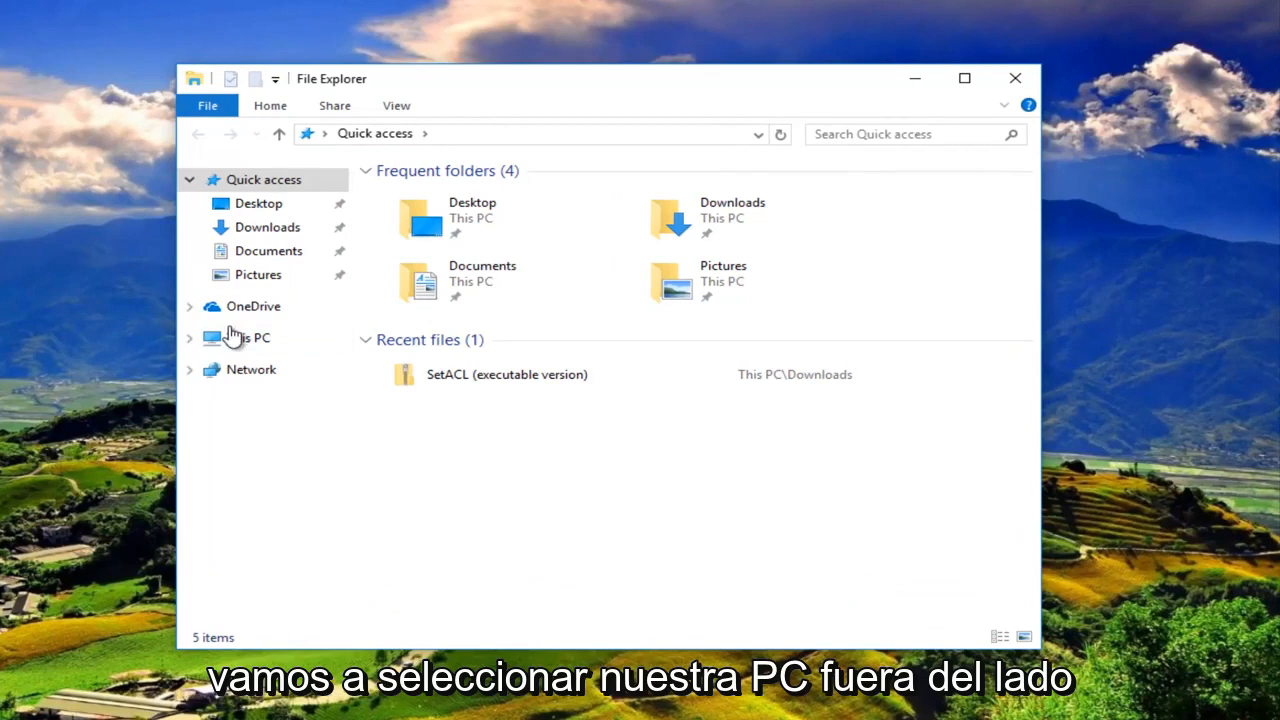
pyautogui.click(248, 337)
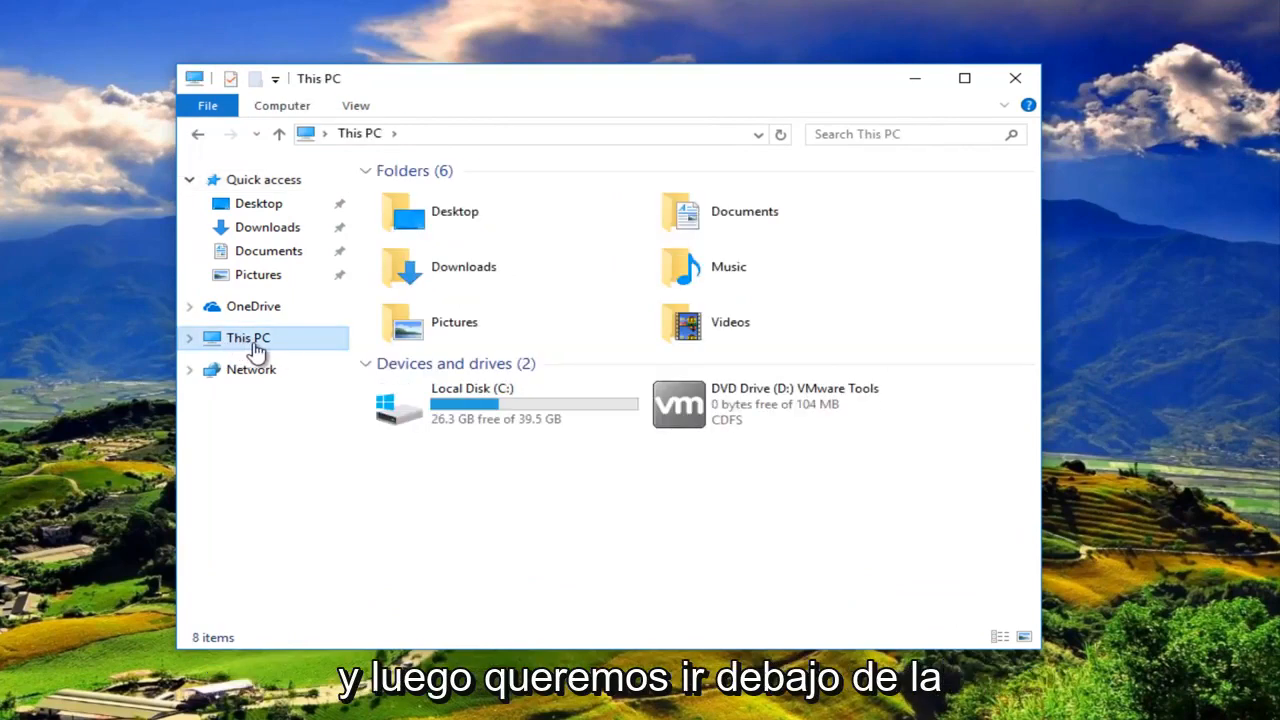
pyautogui.moveTo(455, 415)
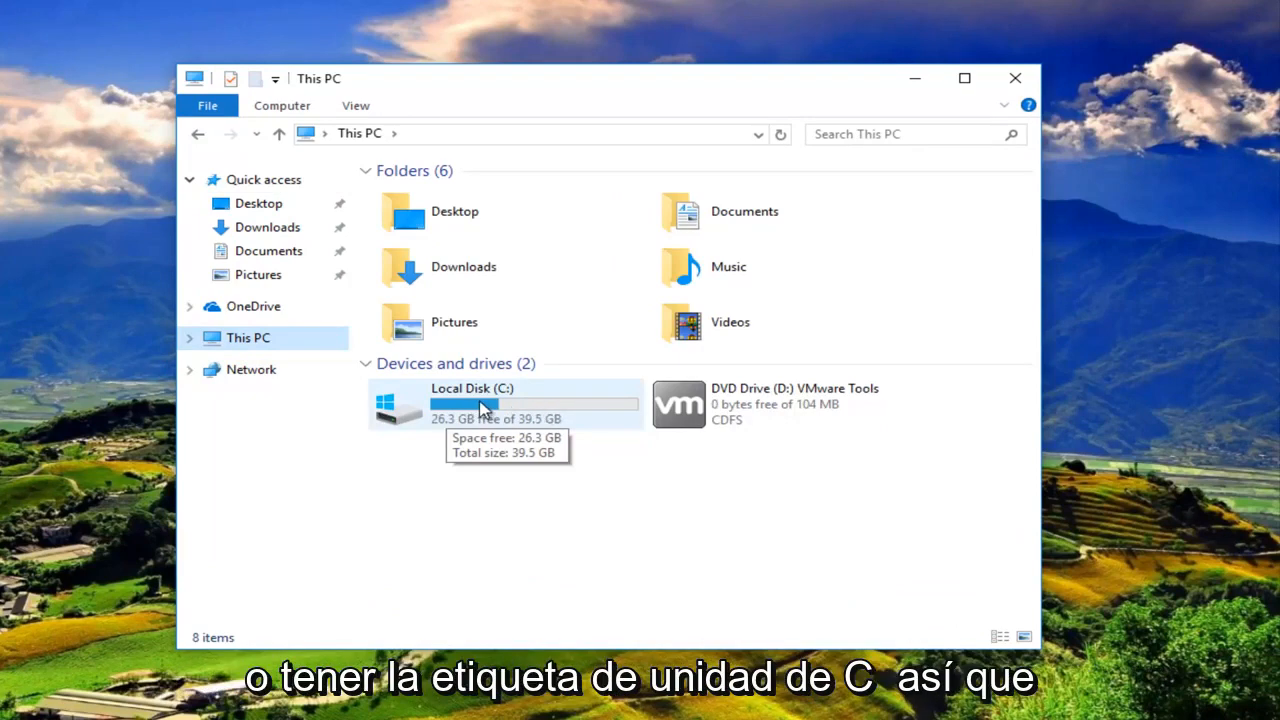
# - Navigate into C:\Windows\SoftwareDistribution and select the Download folder
pyautogui.doubleClick(472, 402)
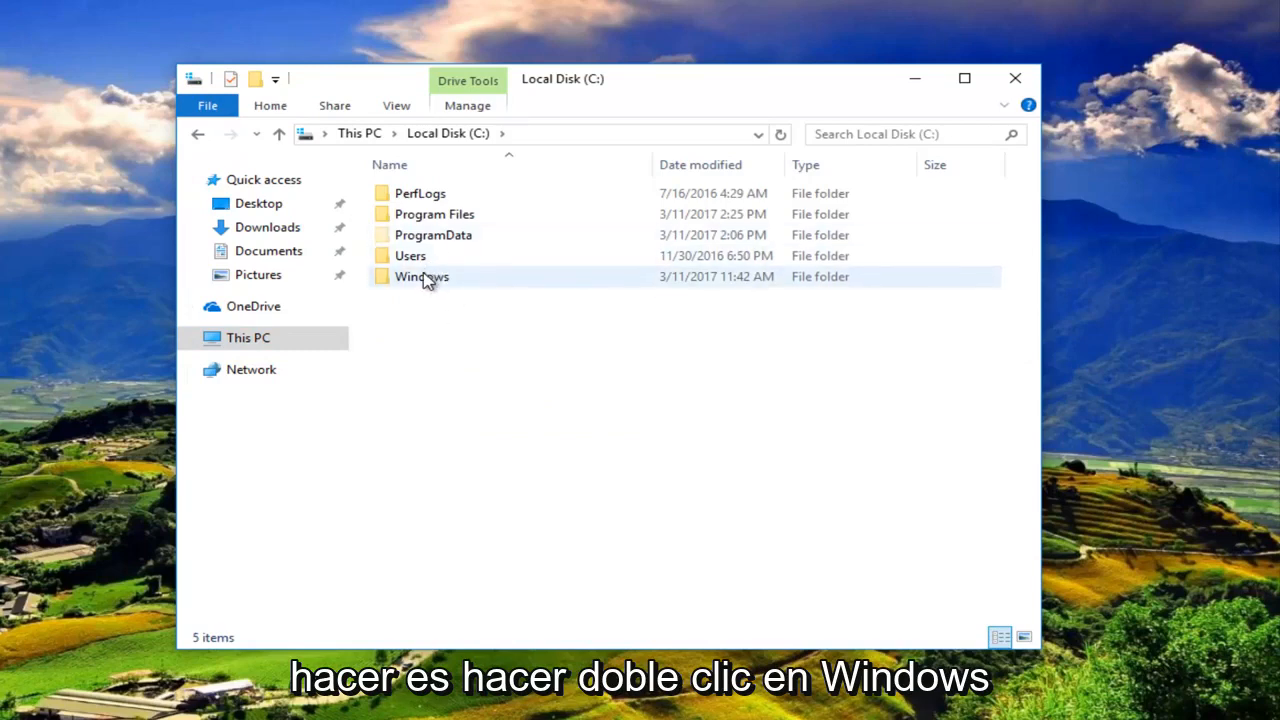
pyautogui.doubleClick(421, 276)
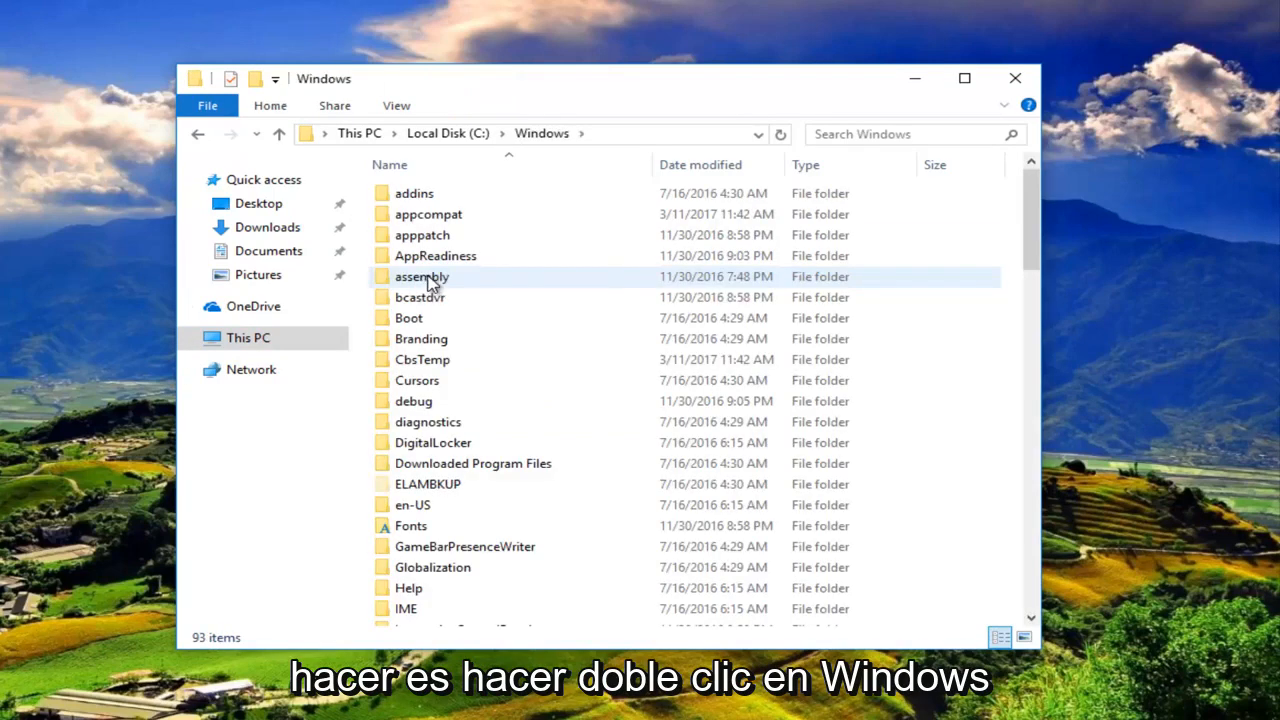
pyautogui.moveTo(422, 277)
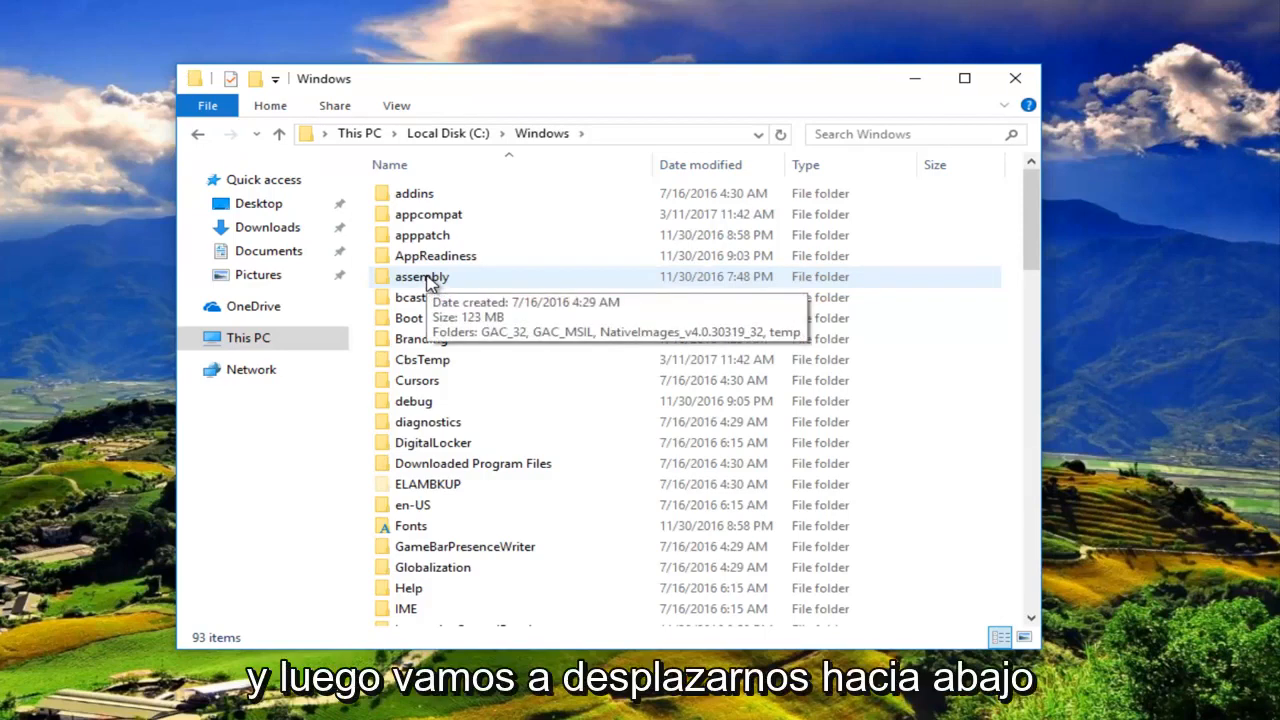
pyautogui.scroll(-3)
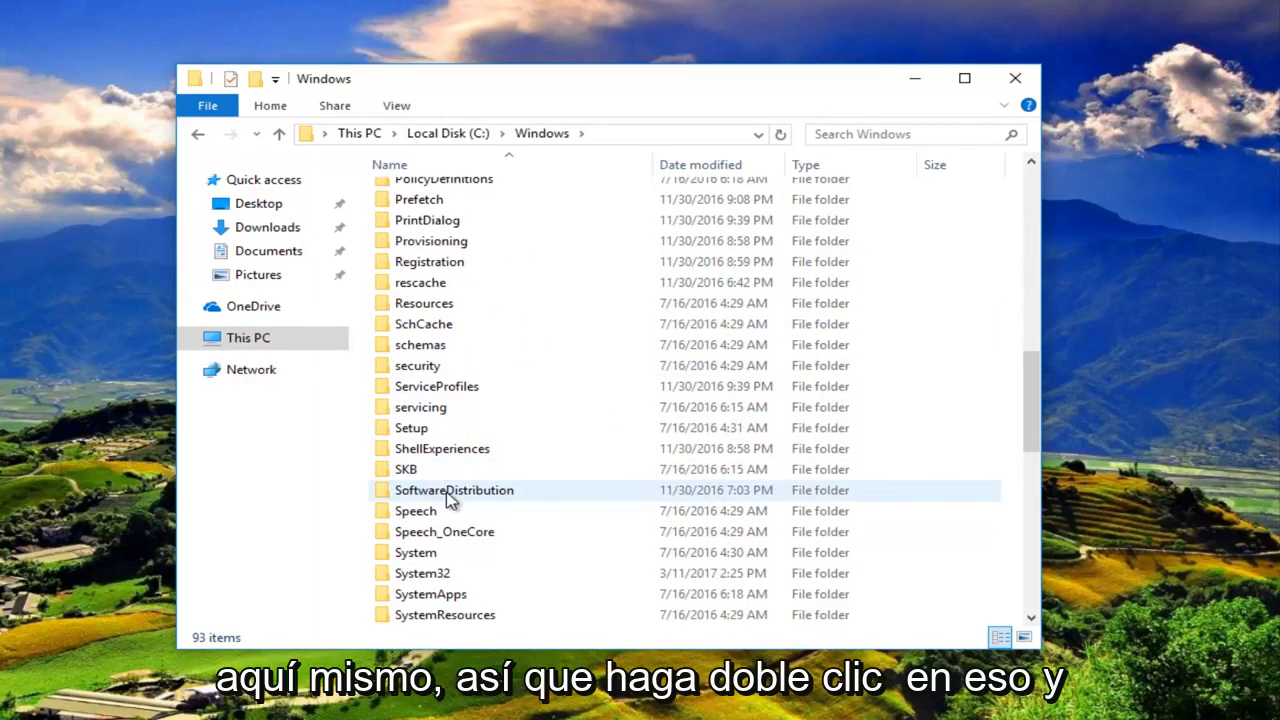
pyautogui.doubleClick(454, 490)
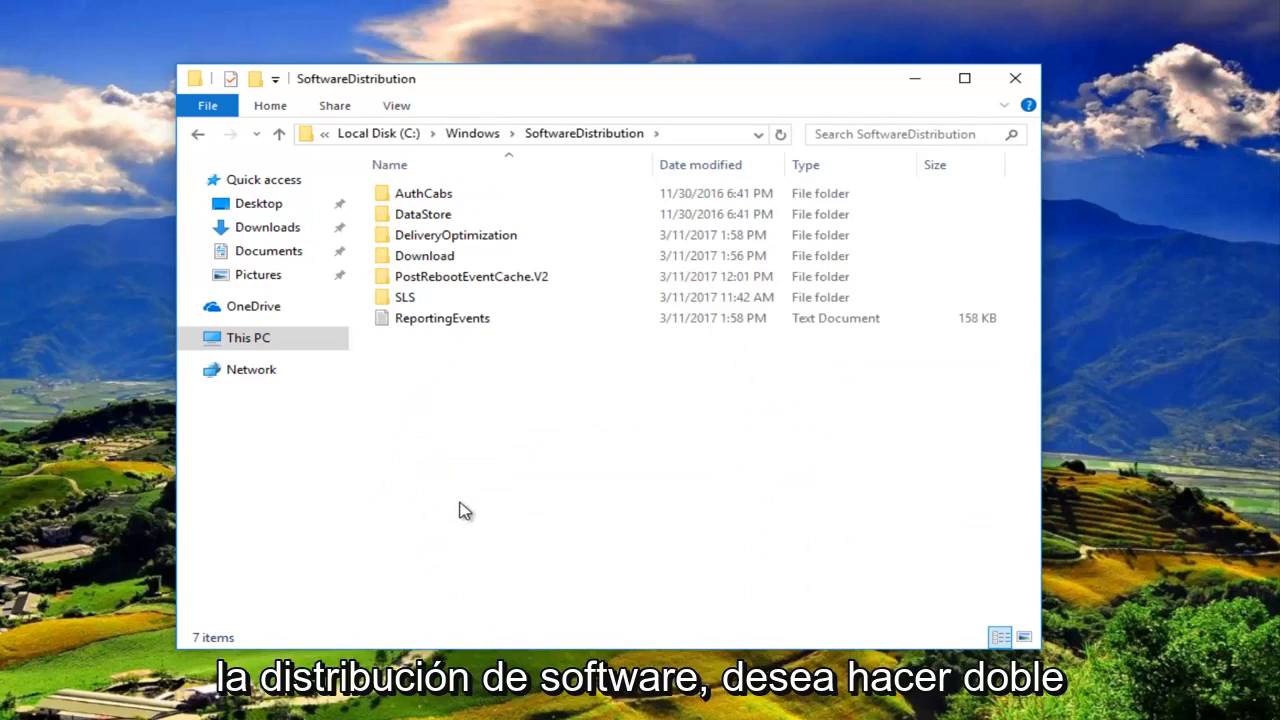
pyautogui.click(424, 255)
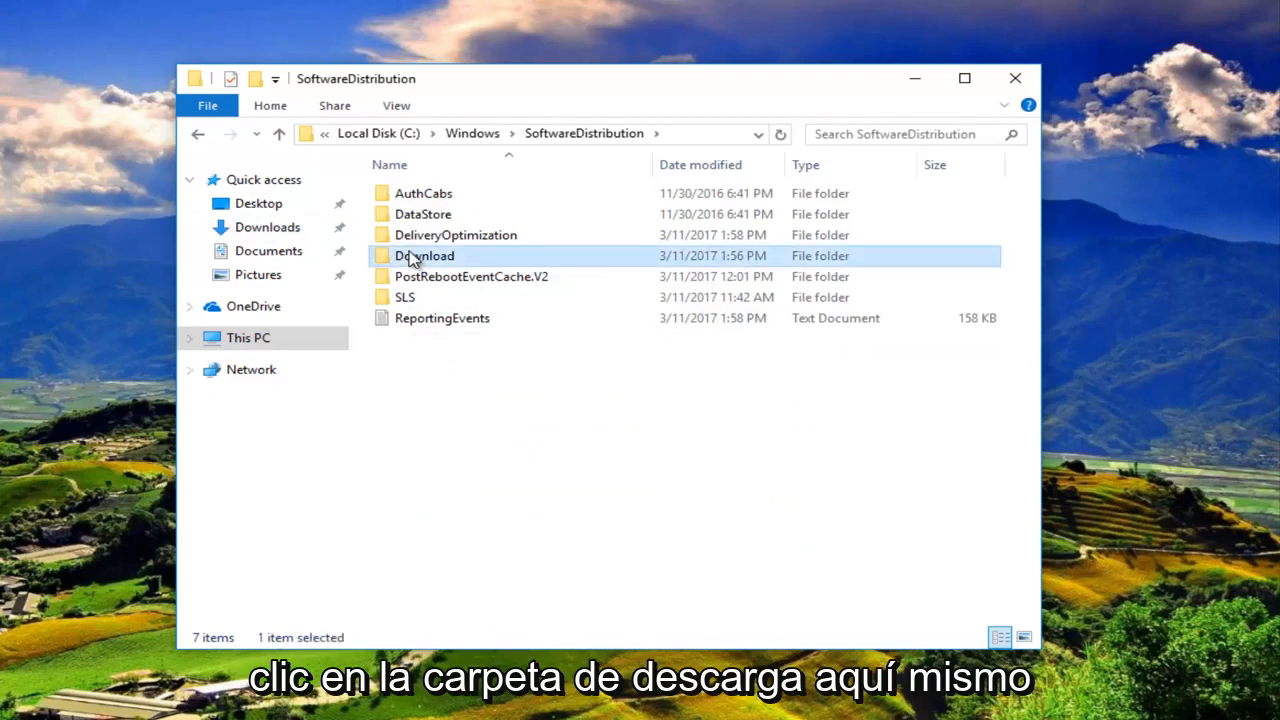
# - Open the Download folder and delete all 36 cache folders inside it
pyautogui.doubleClick(425, 255)
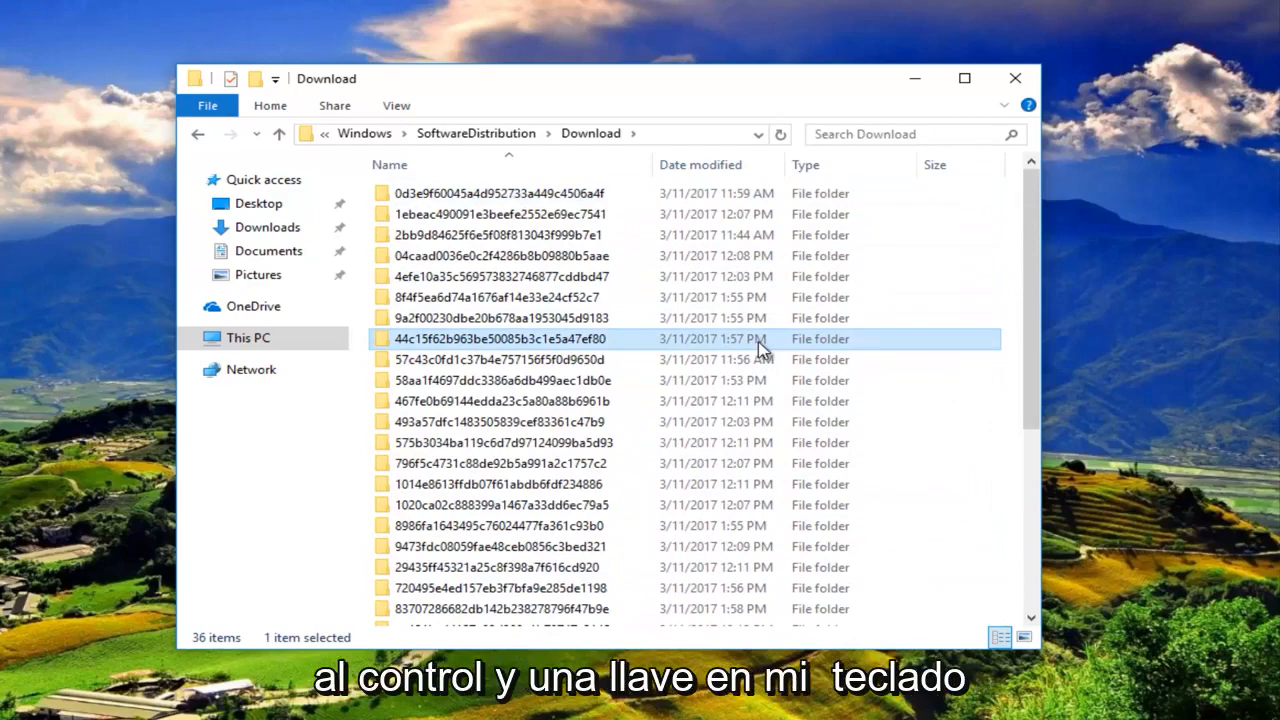
pyautogui.press('ctrl+a')
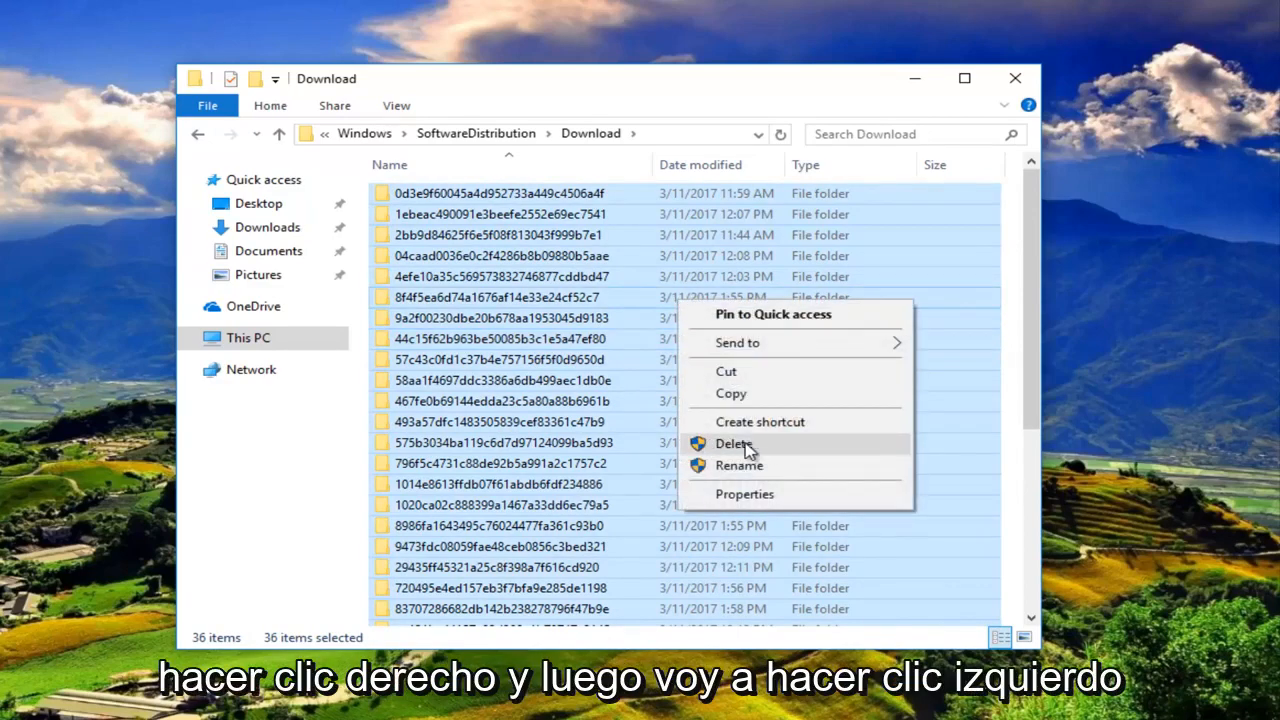
pyautogui.click(732, 443)
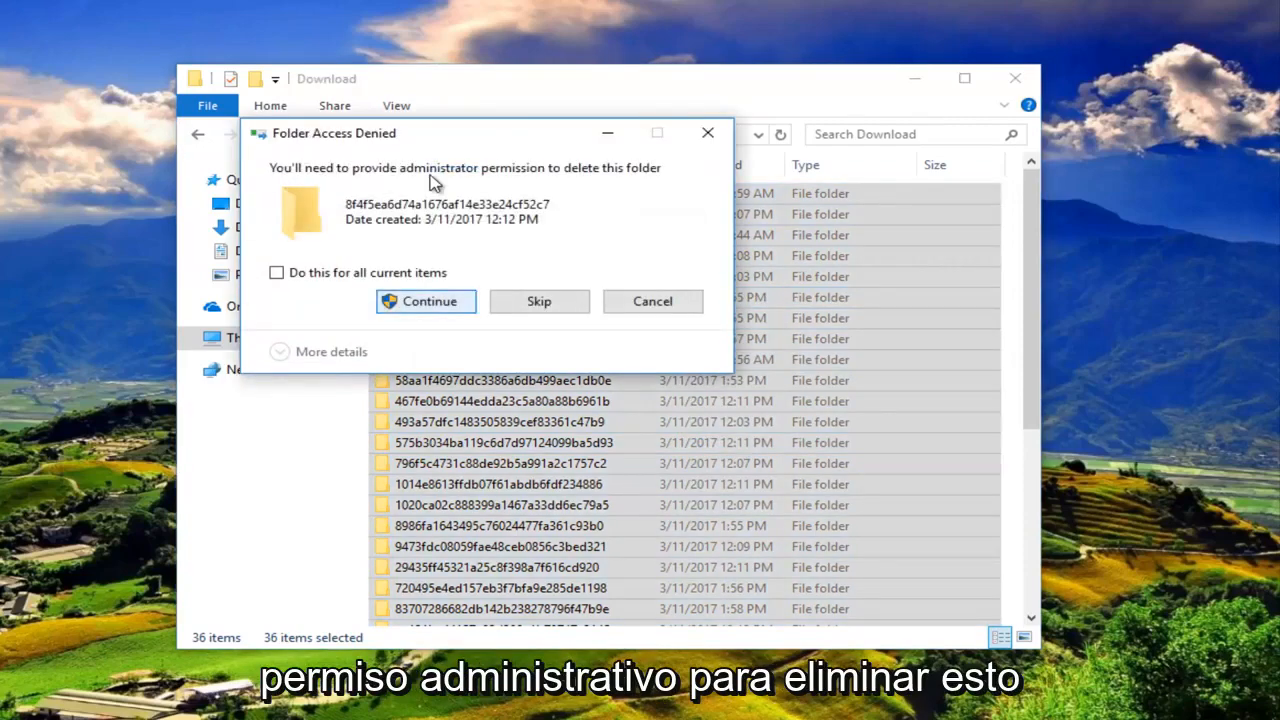
# - Grant administrator permission for all items to finish deleting, then close File Explorer
pyautogui.click(426, 301)
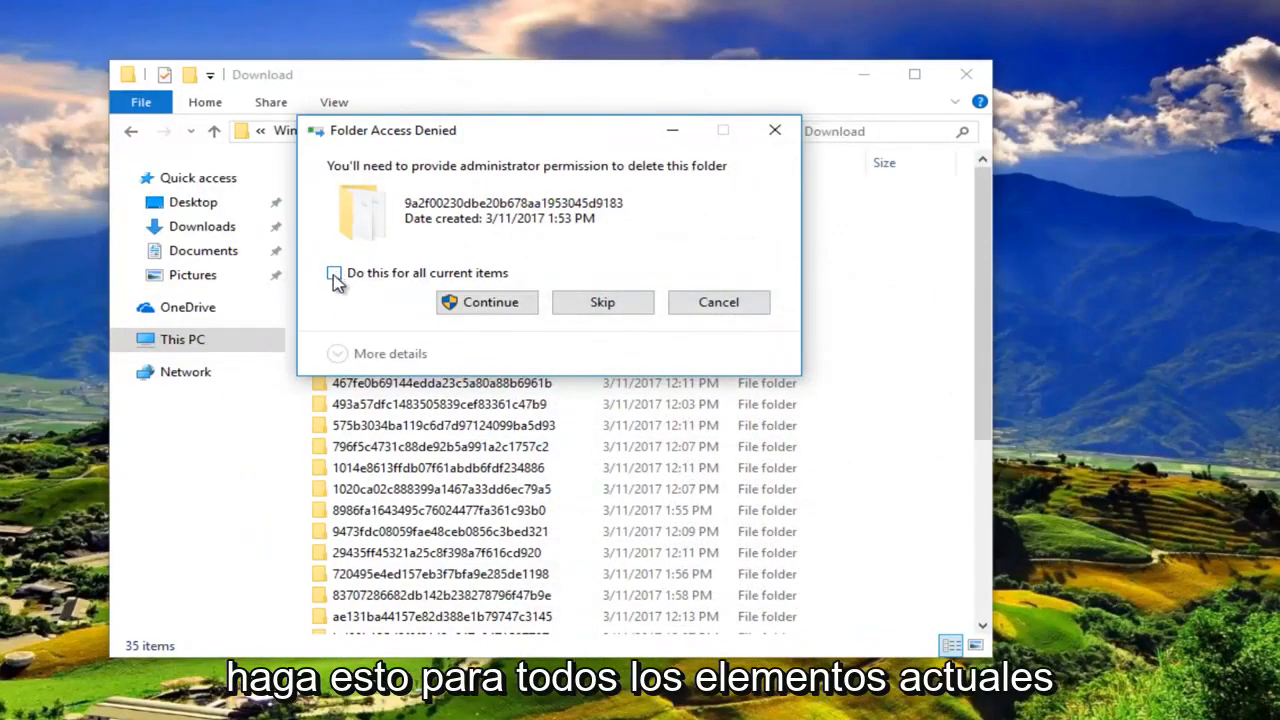
pyautogui.click(333, 272)
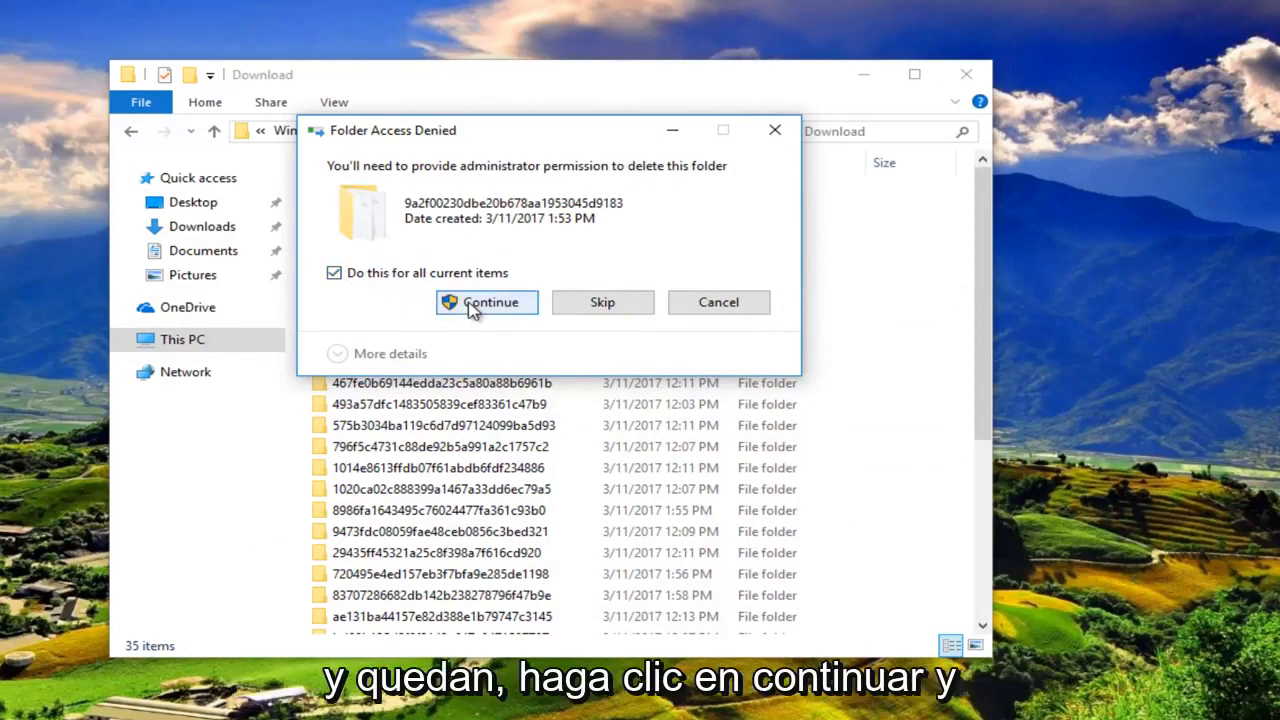
pyautogui.click(487, 302)
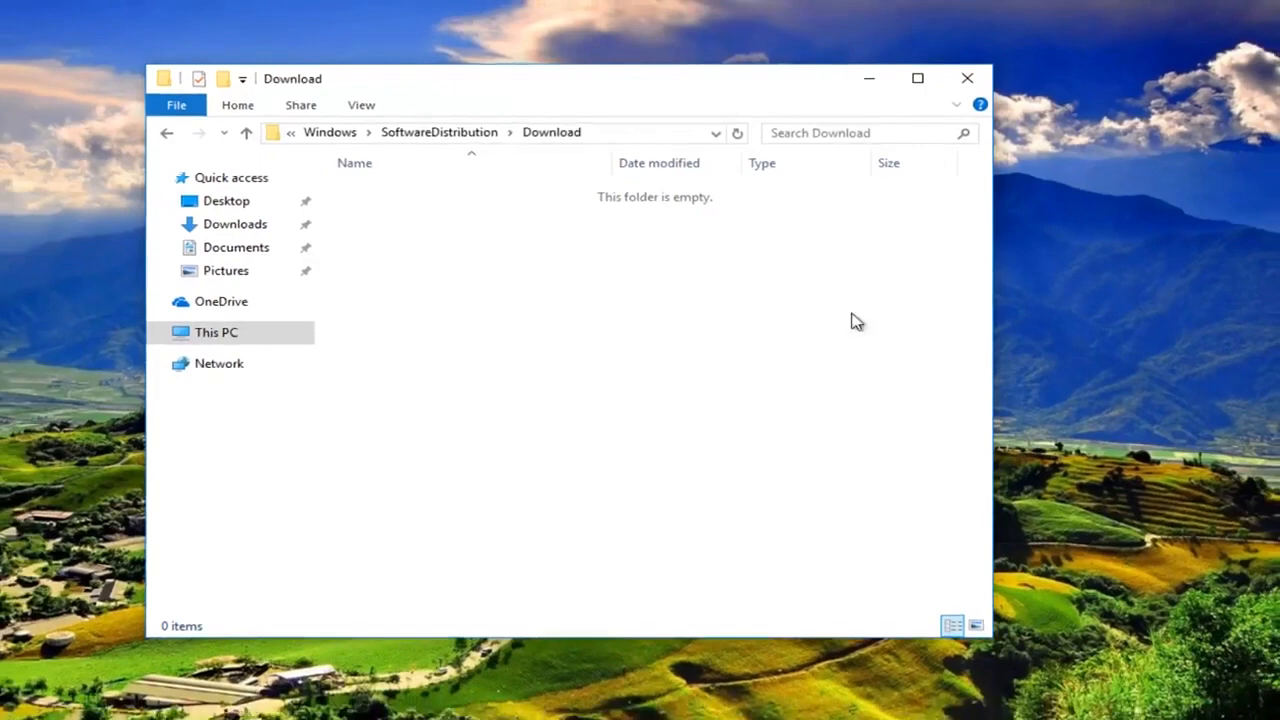
pyautogui.click(967, 78)
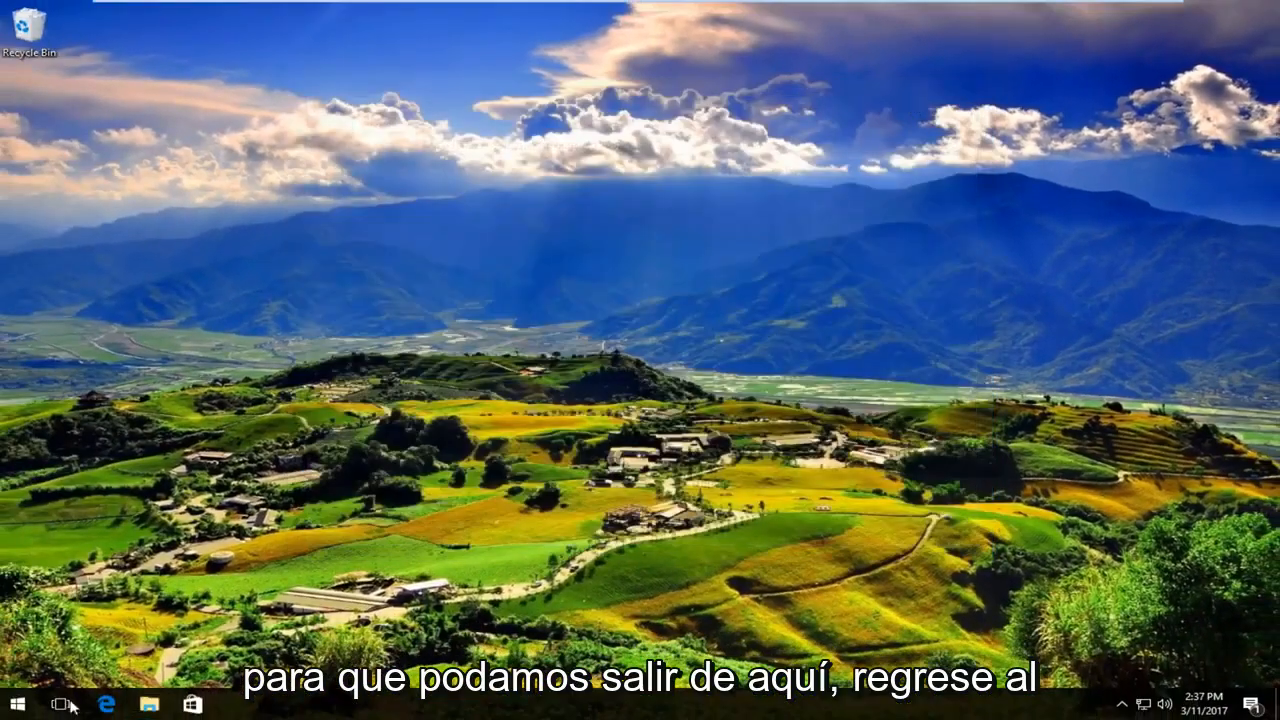
# - Search 'servi' from the Start menu and reopen the Services app
pyautogui.click(14, 700)
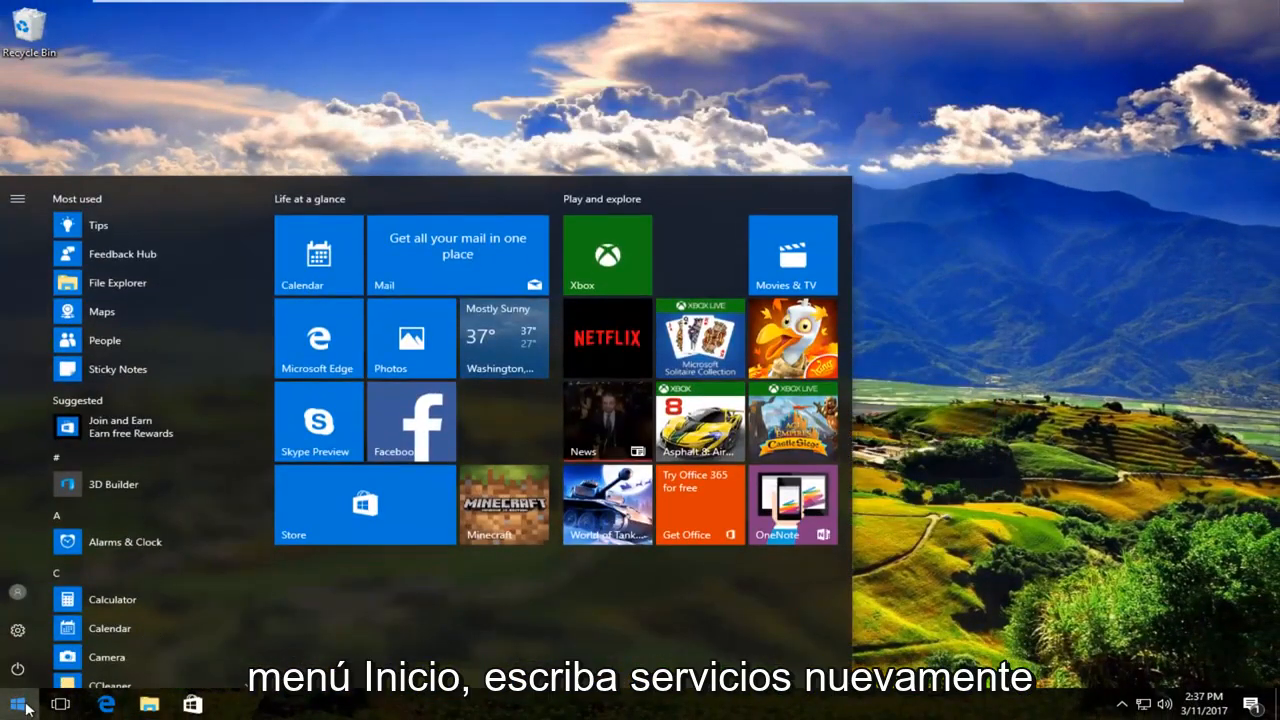
pyautogui.write('servi')
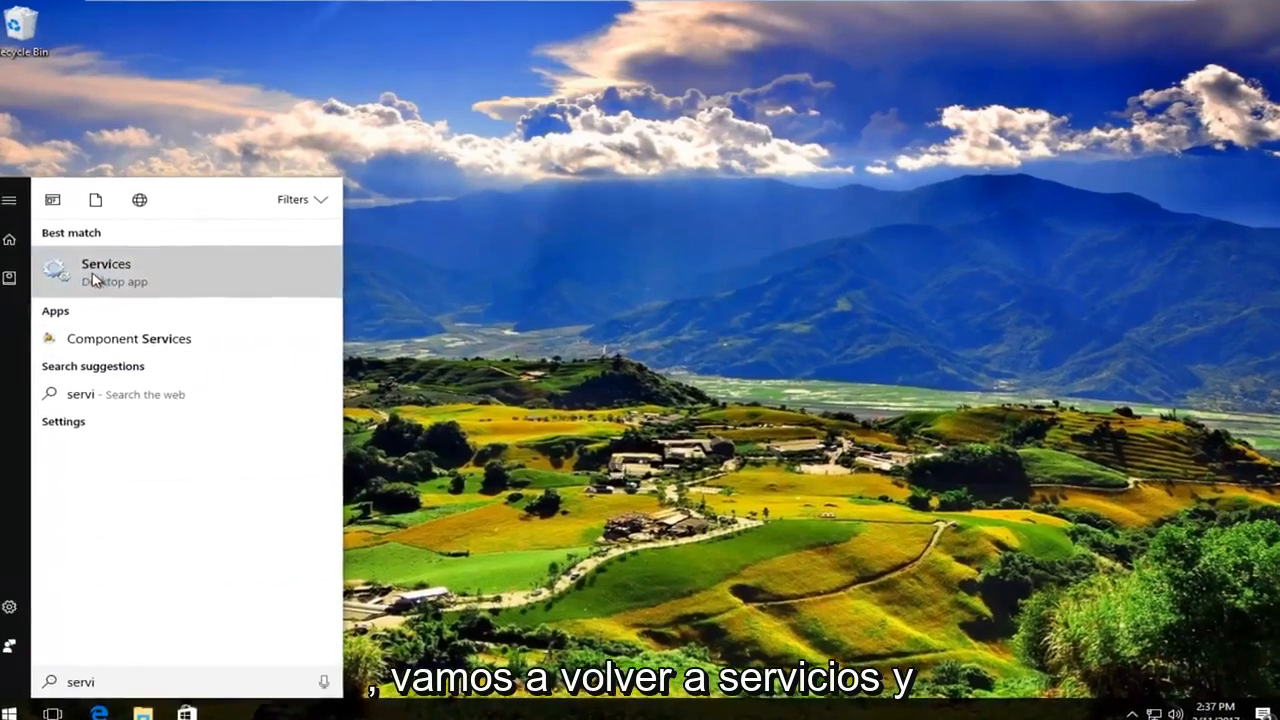
pyautogui.click(106, 271)
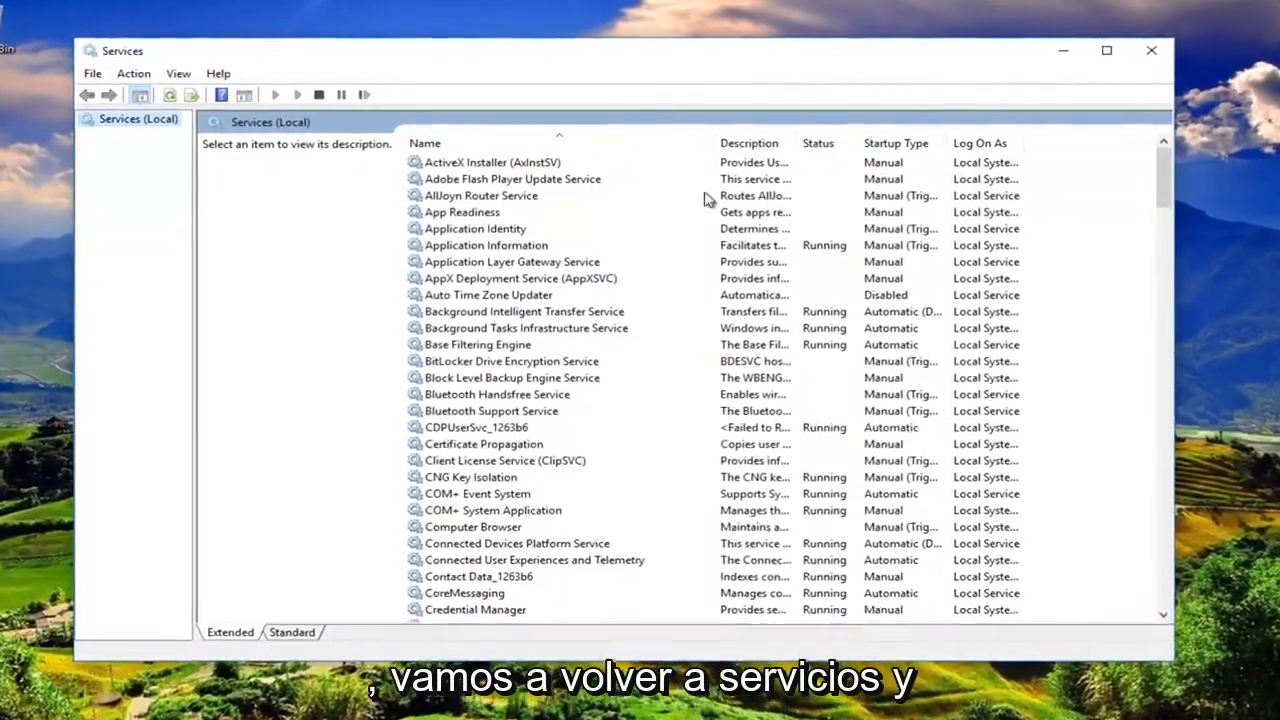
# - Scroll to Windows Update, select it and start the service
pyautogui.scroll(-3)
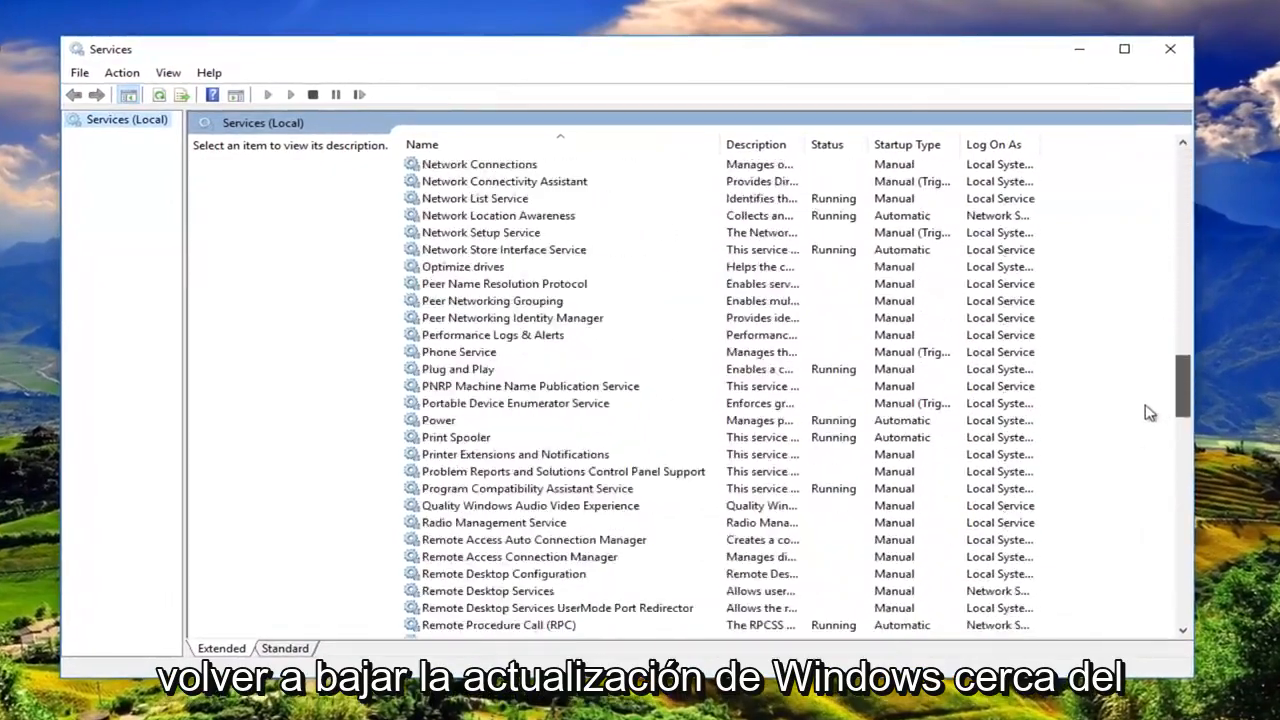
pyautogui.scroll(-3)
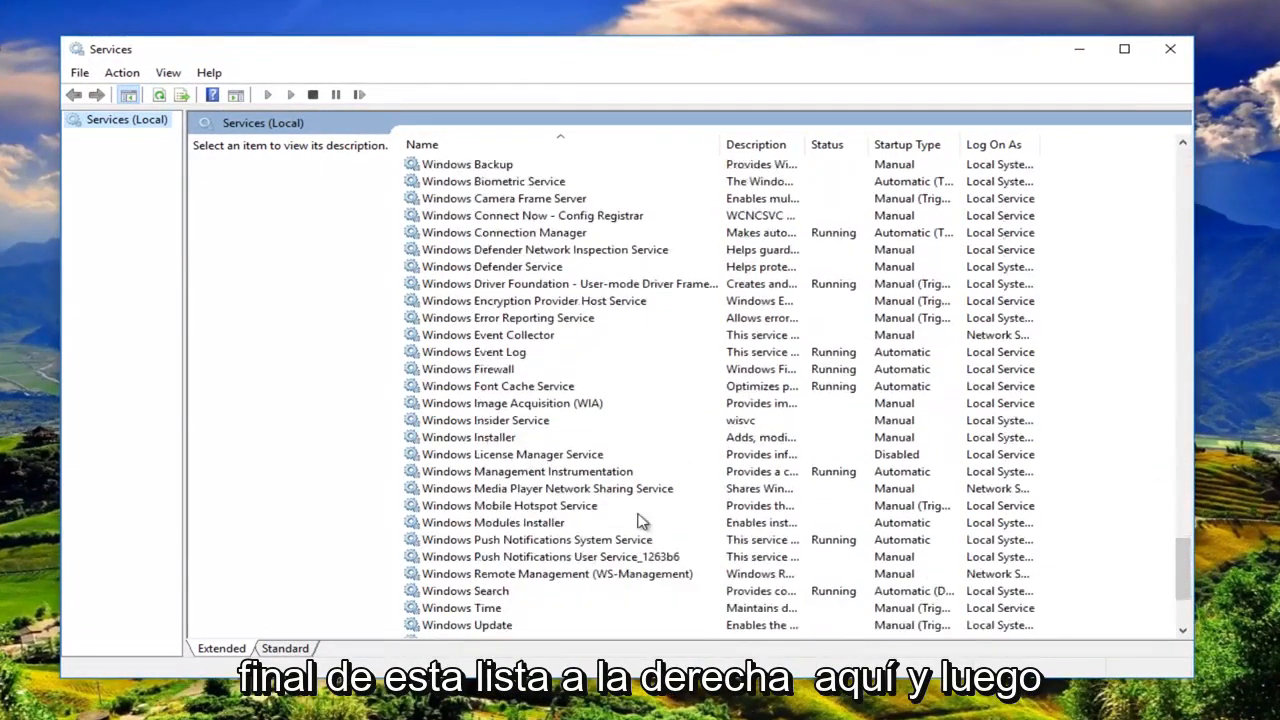
pyautogui.scroll(-3)
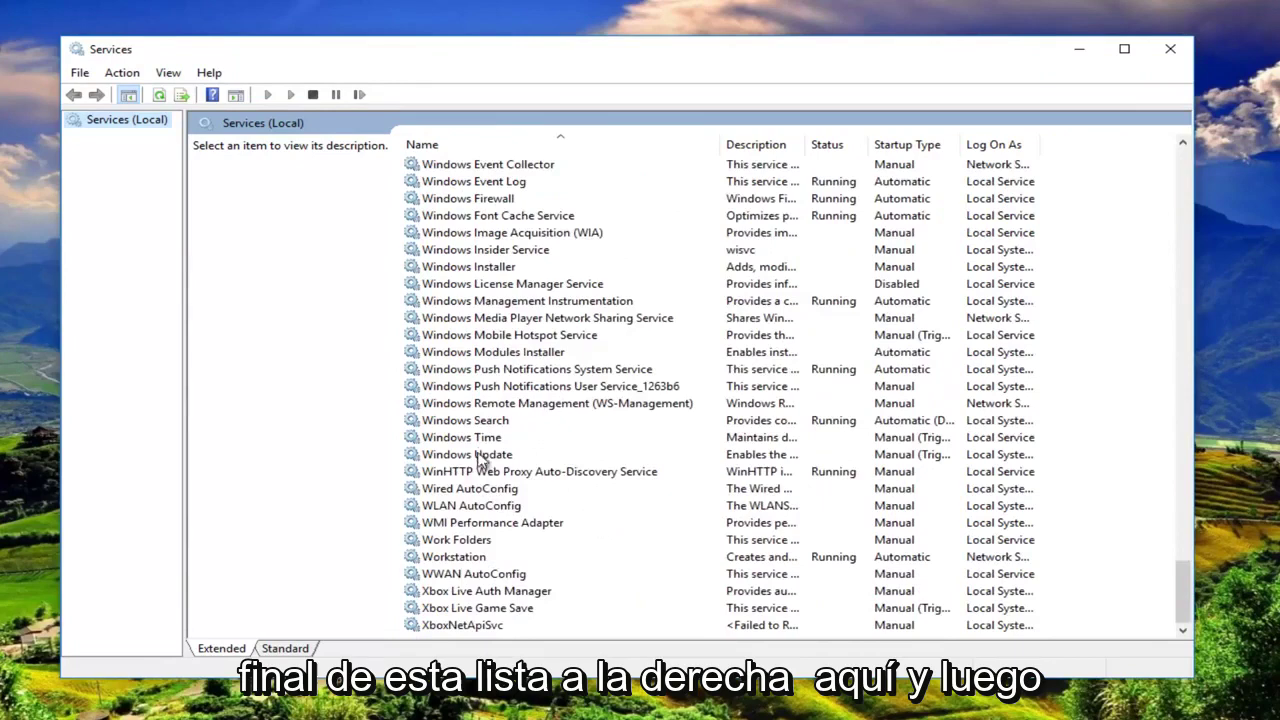
pyautogui.click(466, 454)
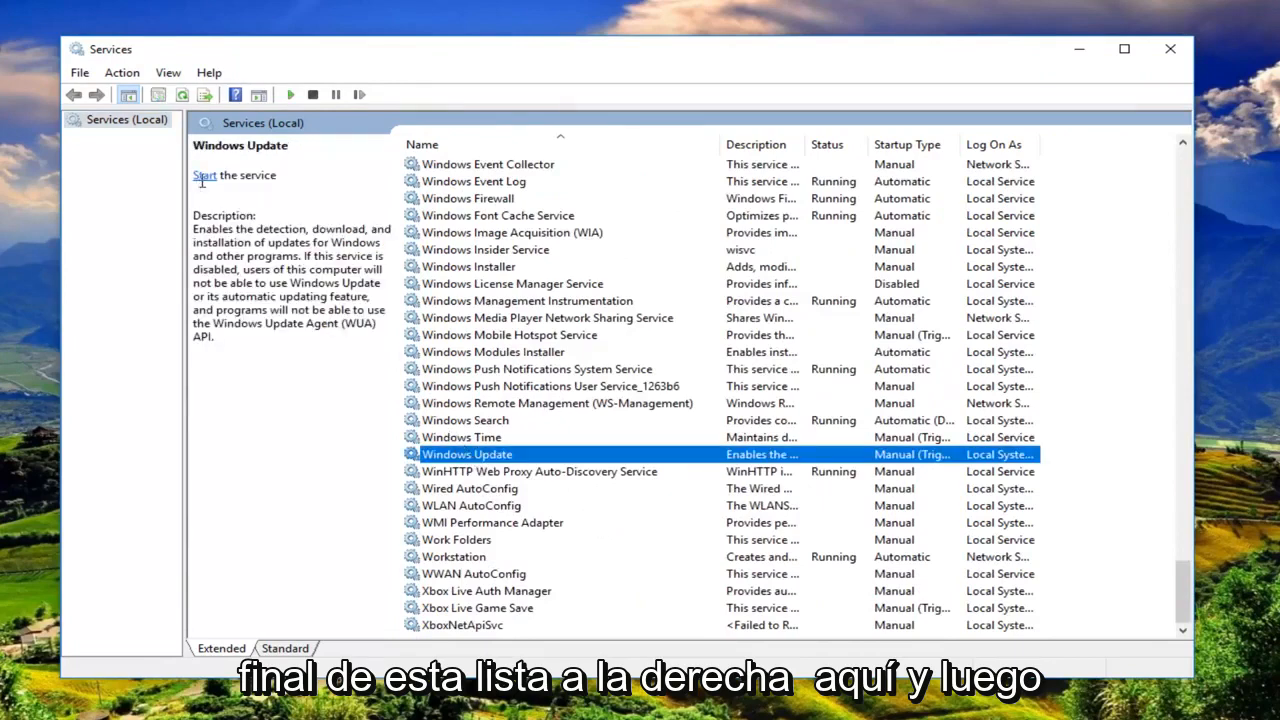
pyautogui.click(204, 175)
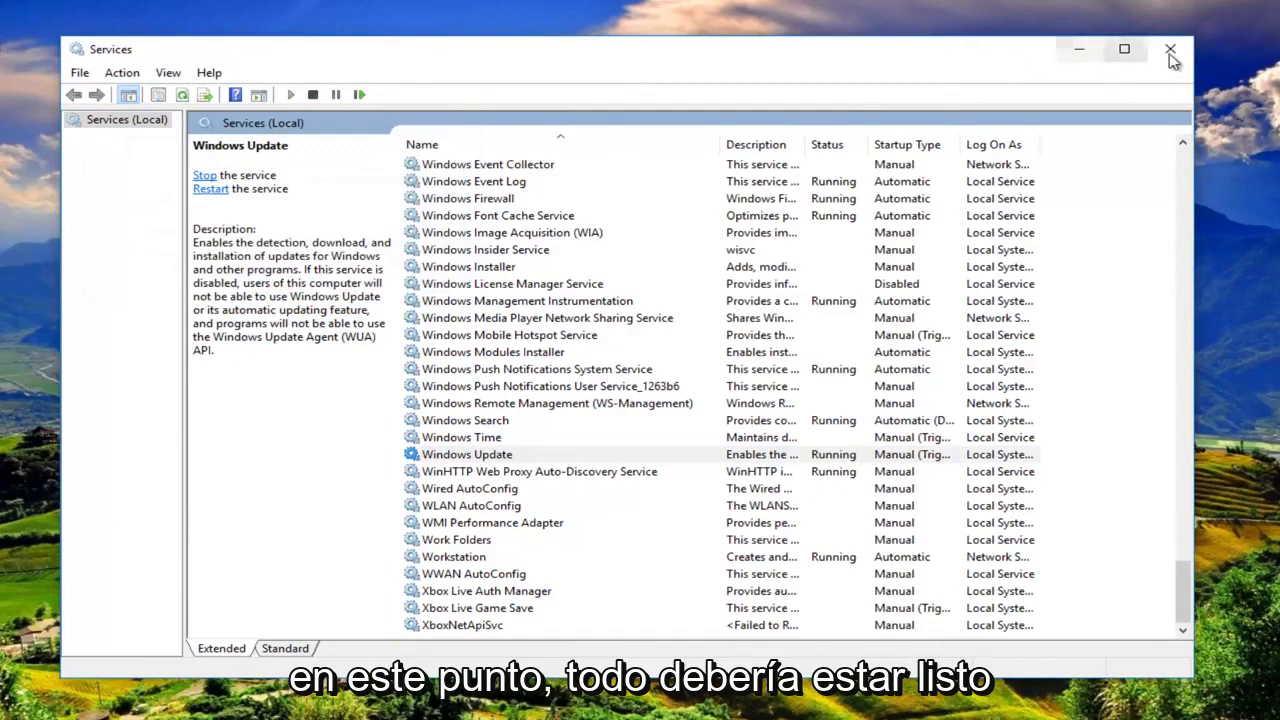
pyautogui.moveTo(479, 454)
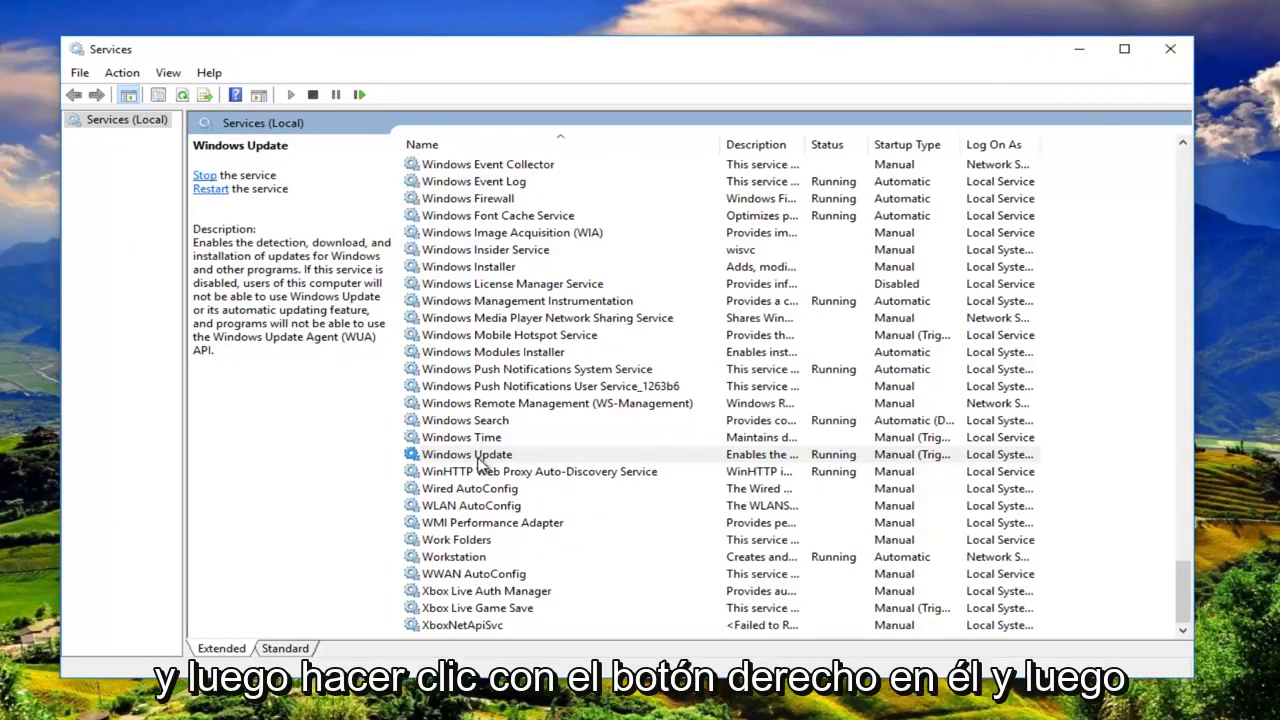
pyautogui.moveTo(467, 461)
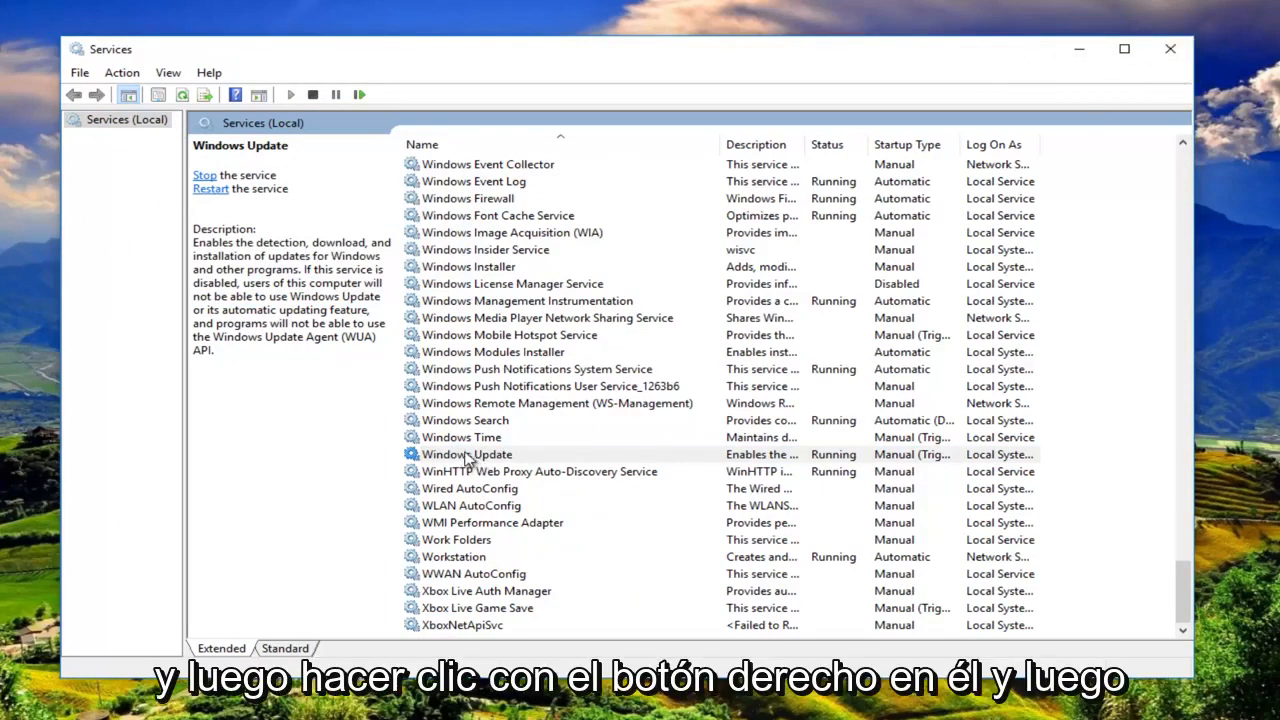
# - Open the Windows Update service properties
pyautogui.click(465, 454)
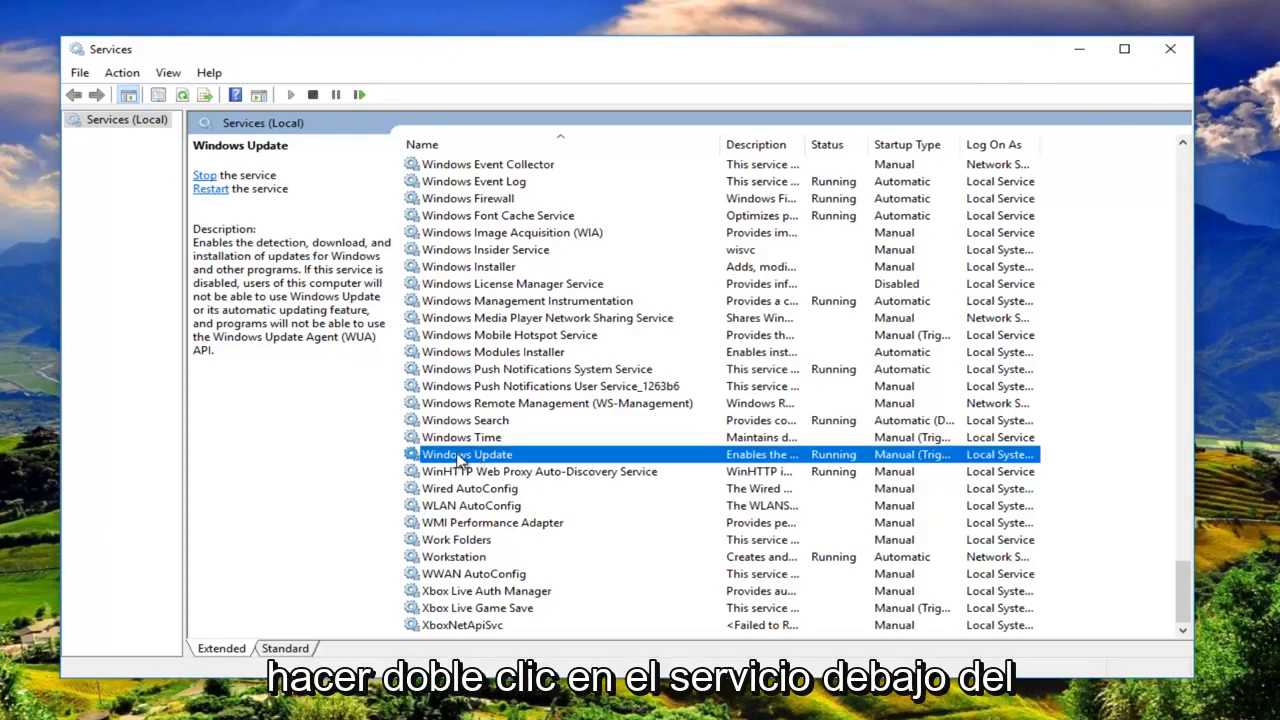
pyautogui.doubleClick(464, 454)
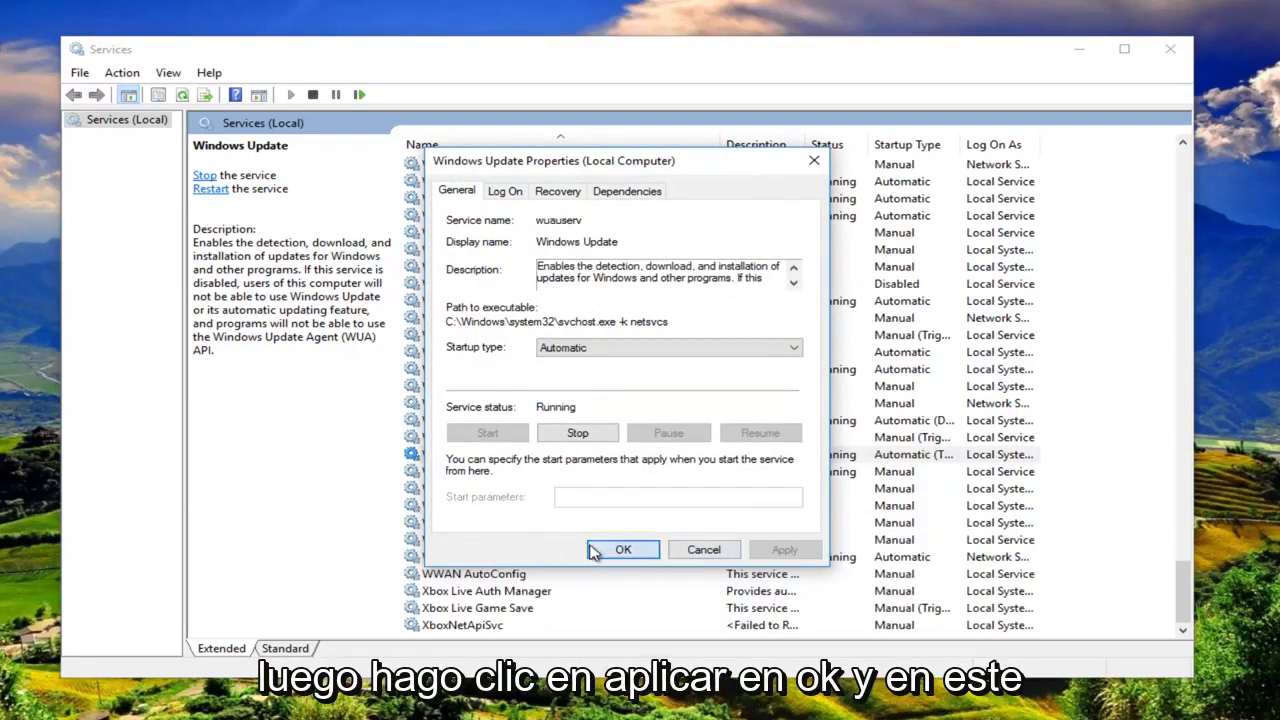
# - Confirm Windows Update's Automatic startup type with OK and close Services
pyautogui.click(623, 549)
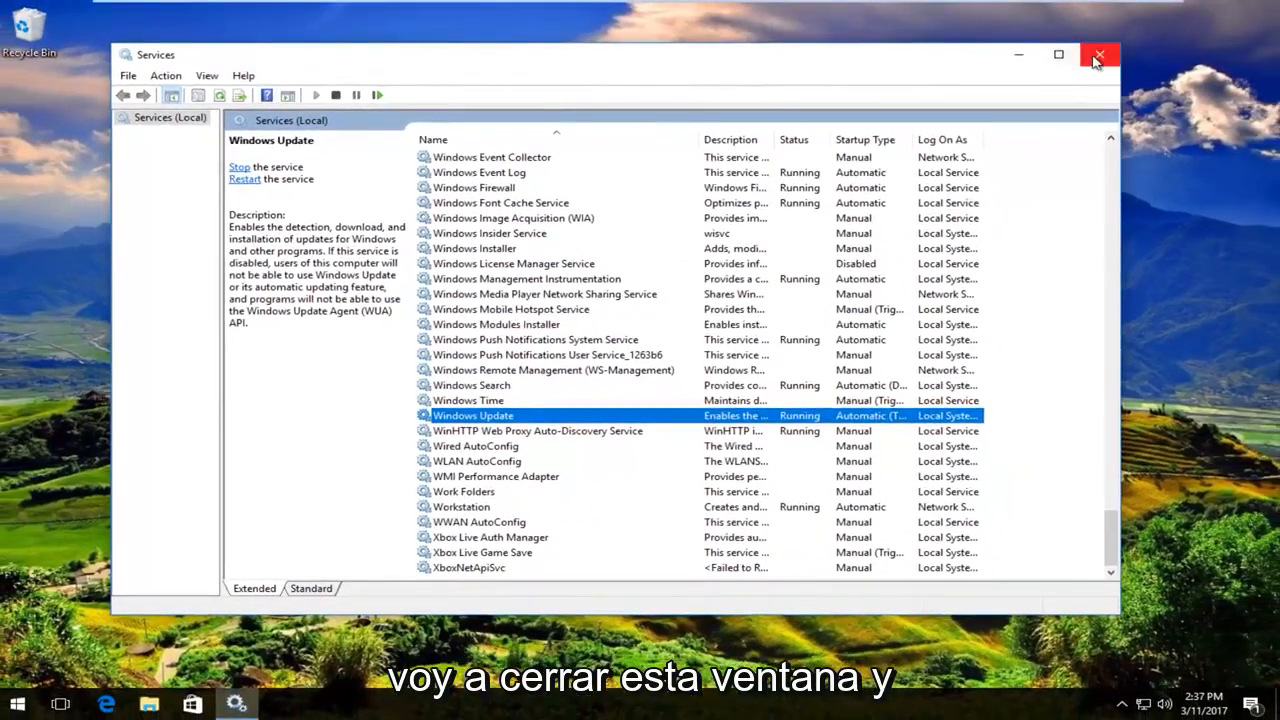
pyautogui.click(1092, 55)
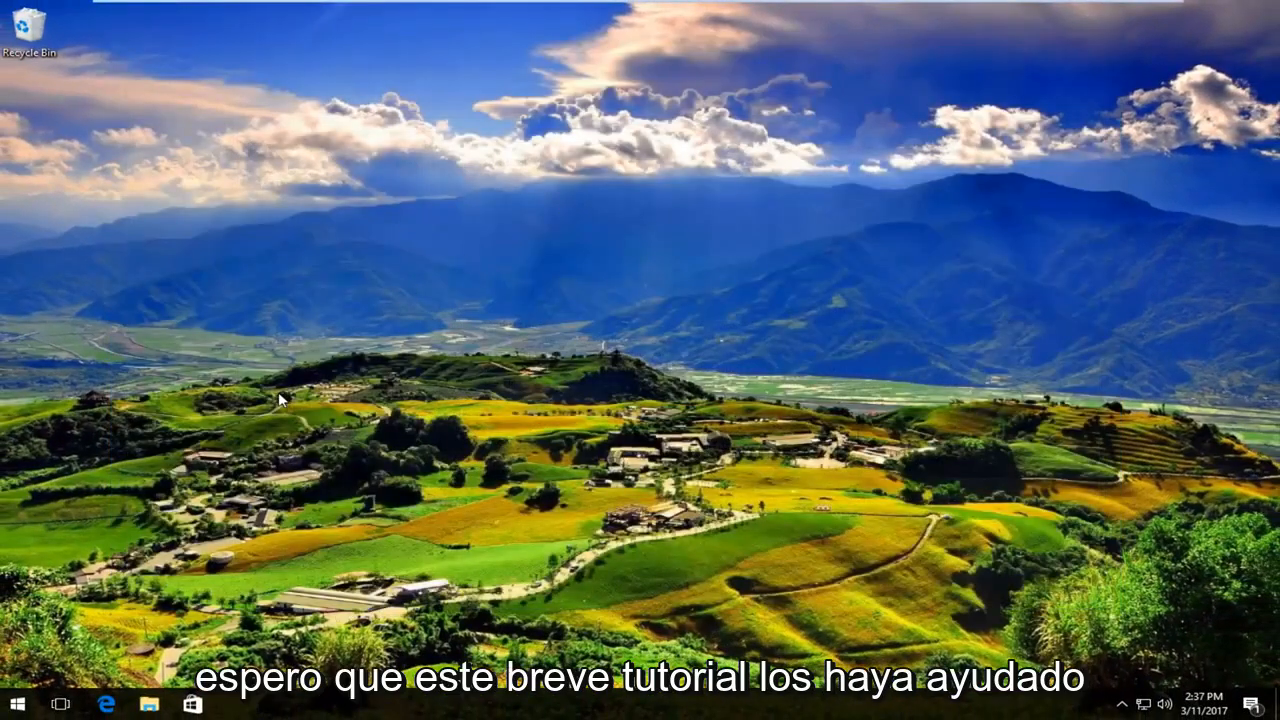